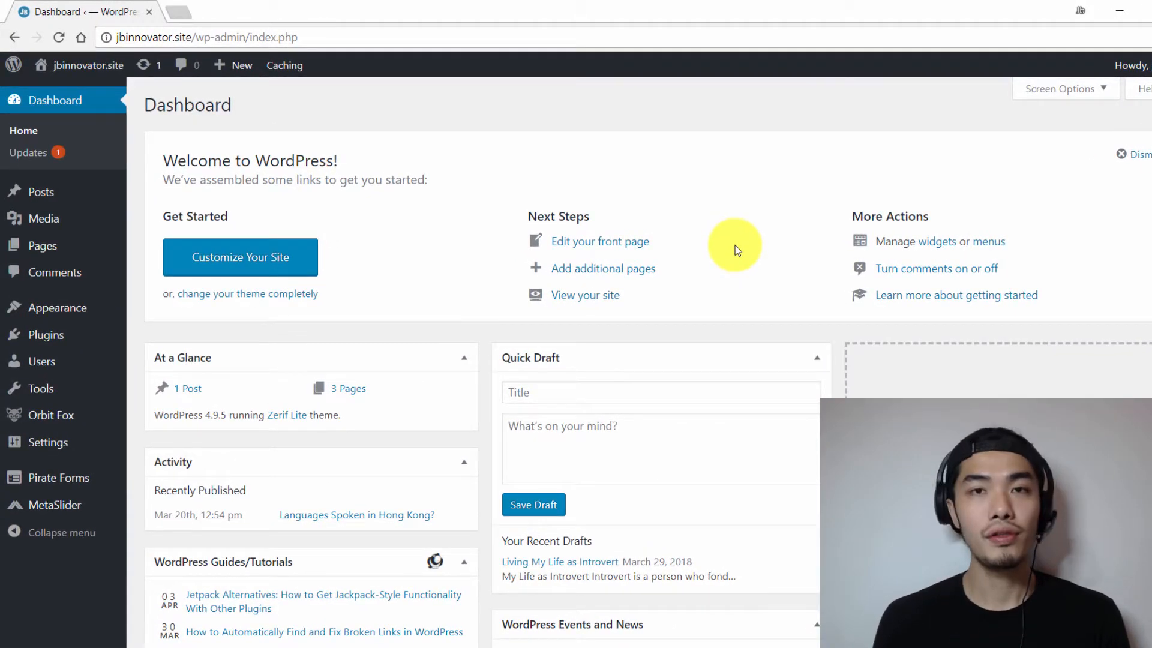
pyautogui.moveTo(683, 263)
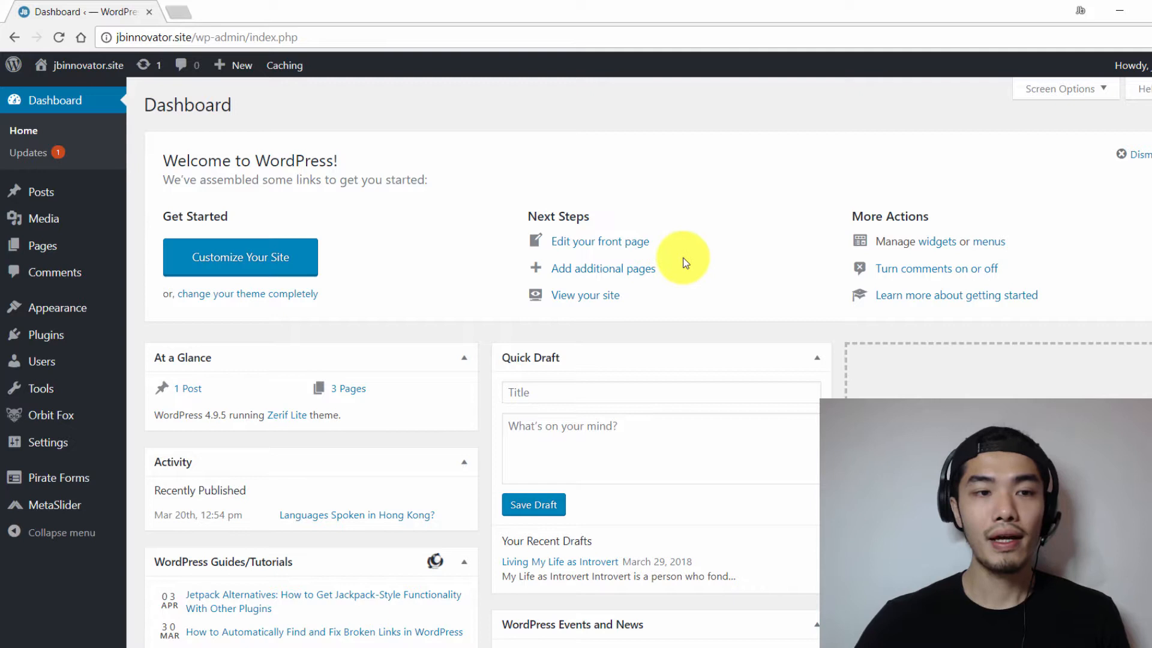
# Step: Go from the dashboard to the Add New plugins page
pyautogui.click(157, 359)
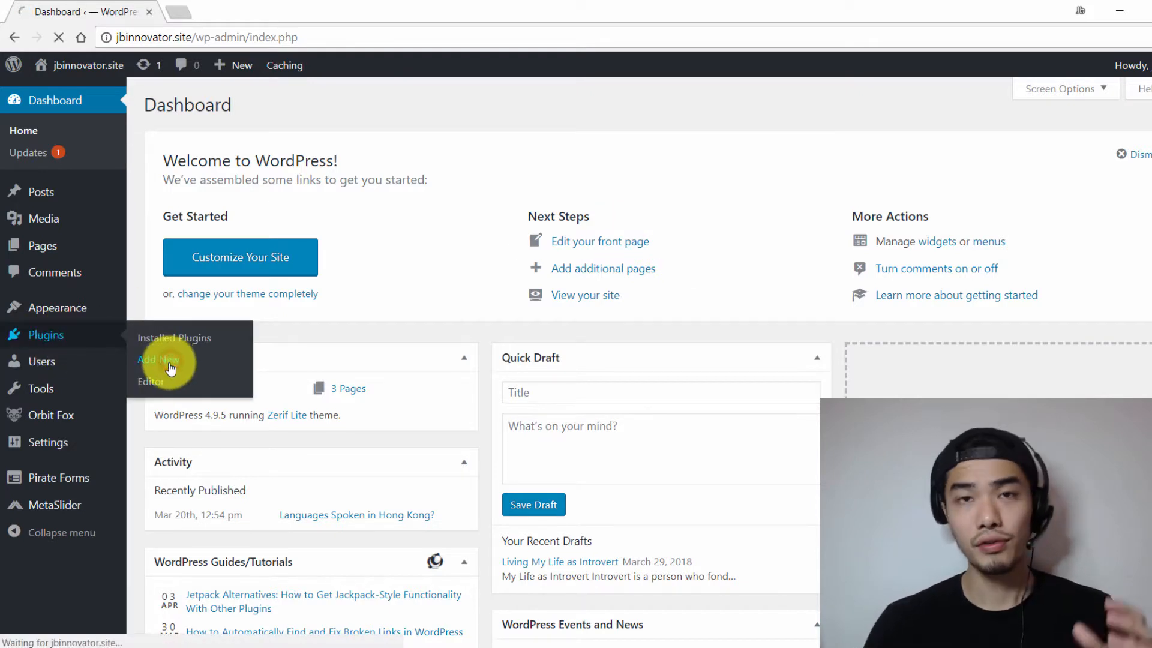
# Step: Search plugins for 'shor', then install and activate Shortcodes Ultimate
pyautogui.click(159, 360)
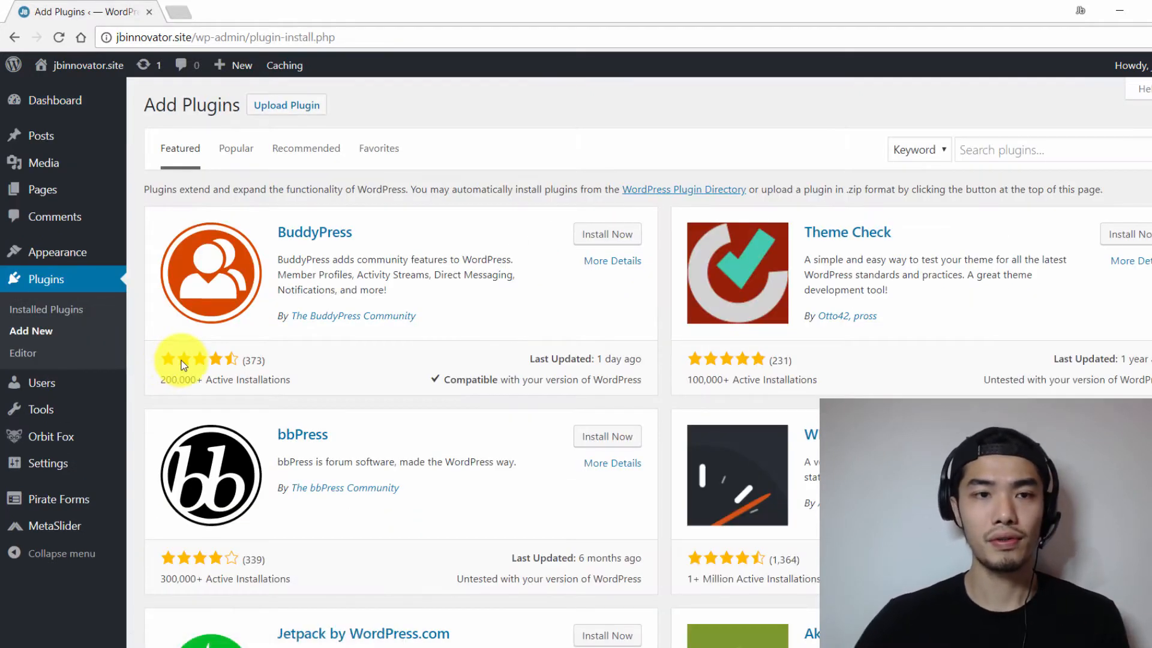
pyautogui.write('shortcode')
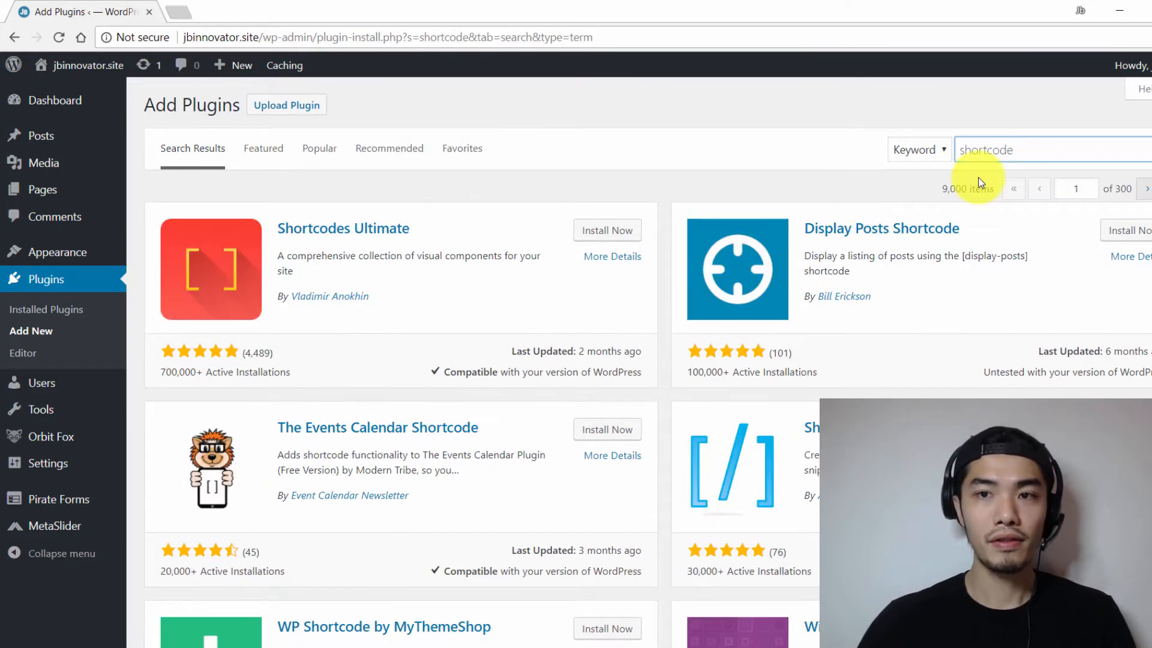
pyautogui.moveTo(463, 318)
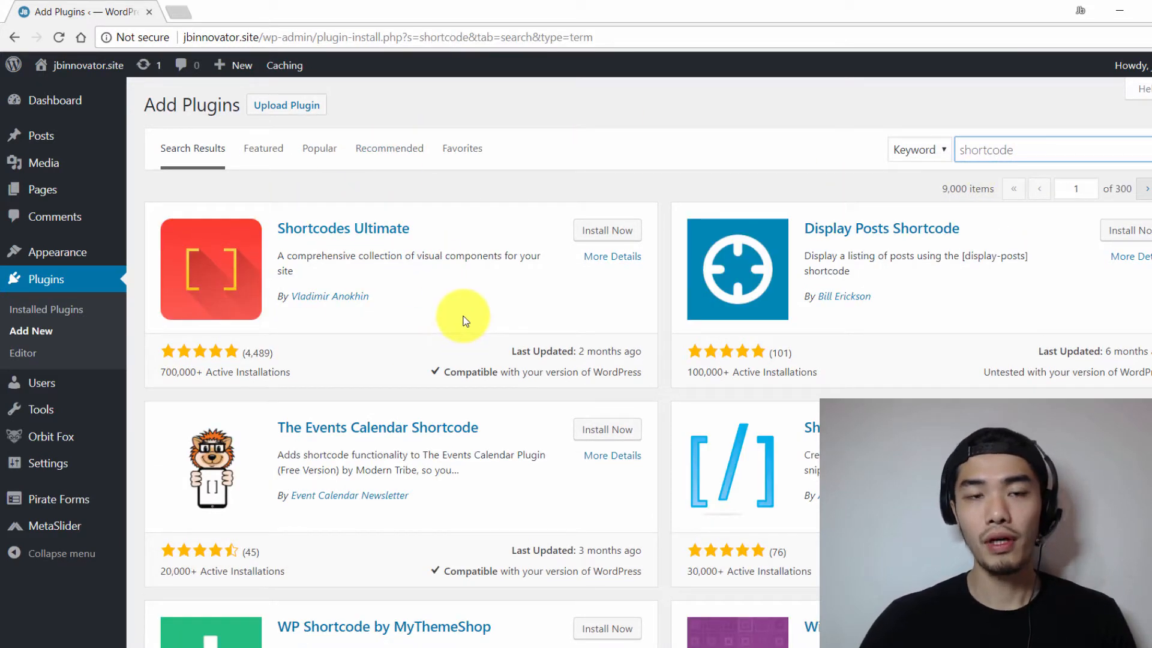
pyautogui.moveTo(506, 280)
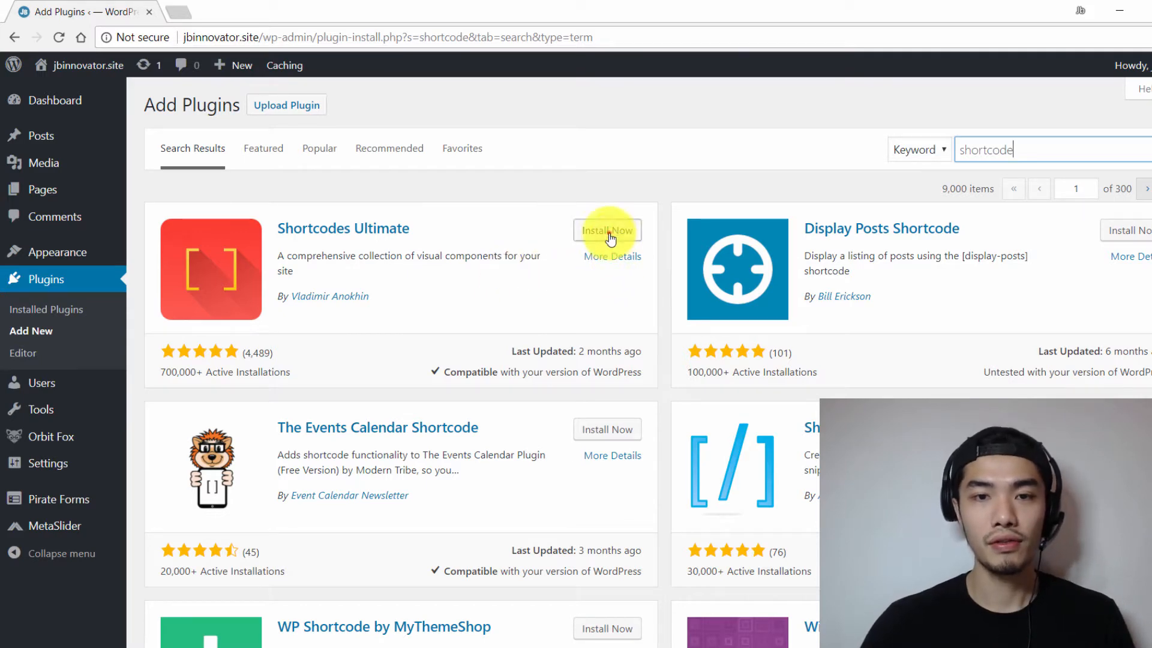
pyautogui.click(607, 230)
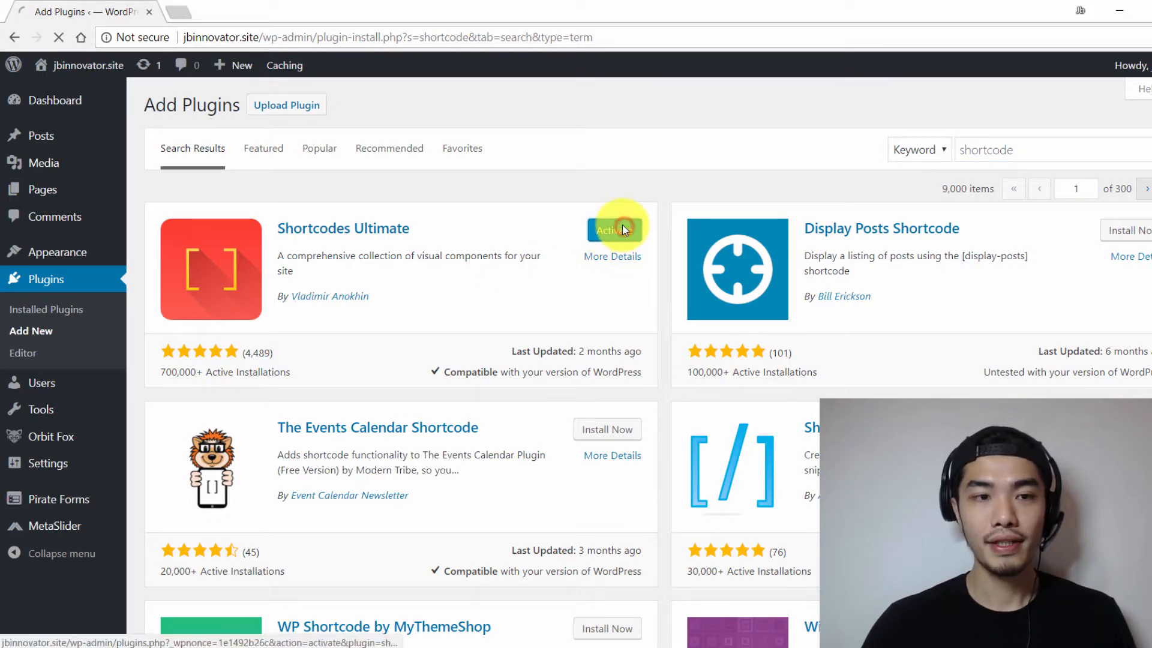
pyautogui.click(614, 229)
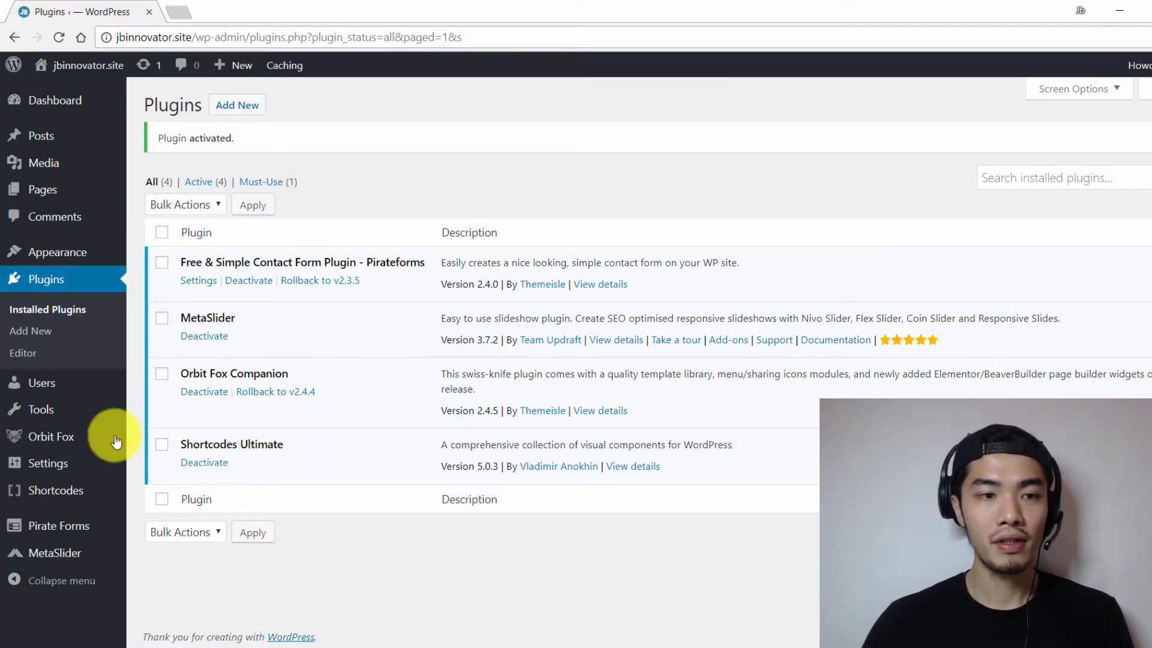
# Step: View the Shortcodes Ultimate page listing its available shortcodes
pyautogui.click(56, 490)
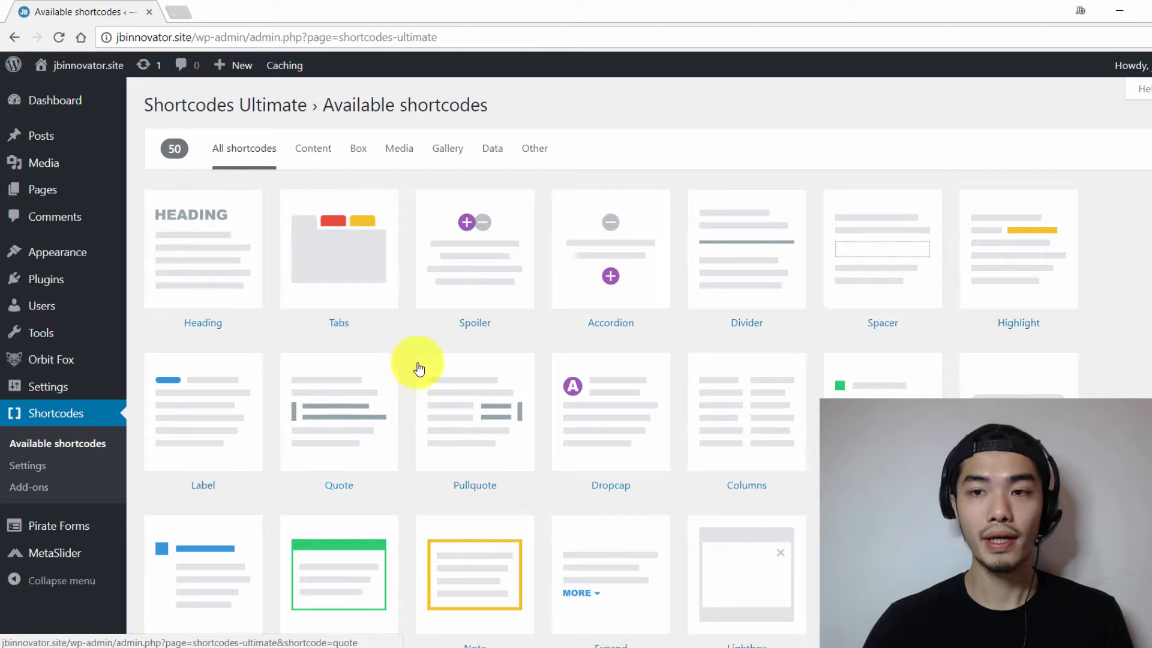
pyautogui.moveTo(977, 327)
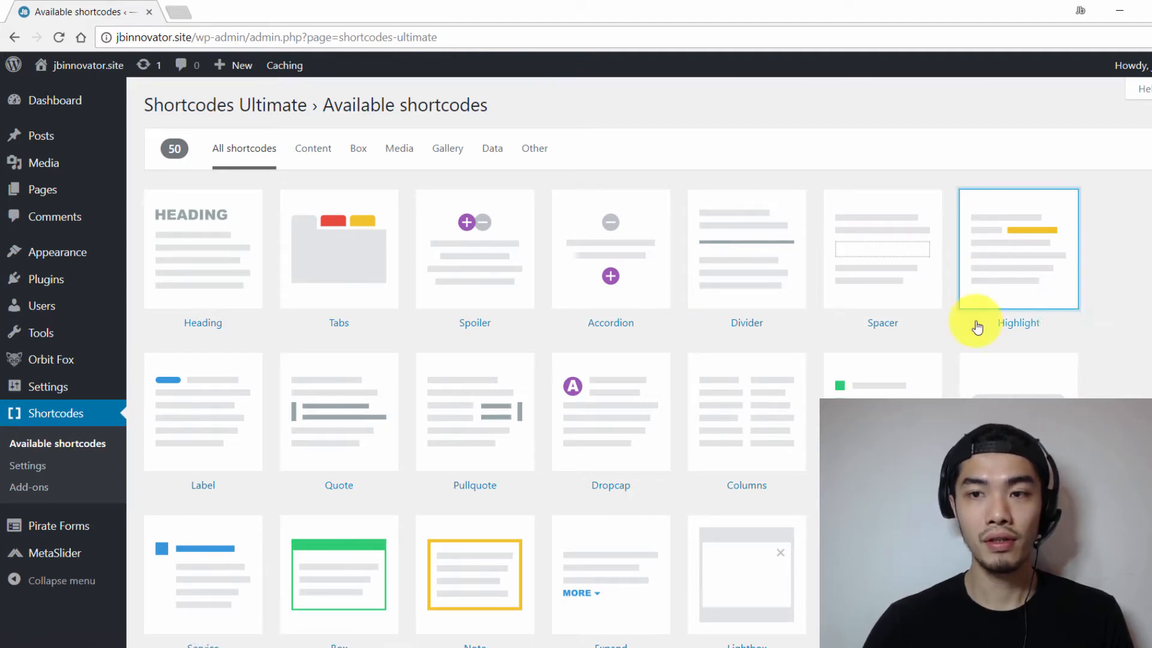
pyautogui.moveTo(1119, 302)
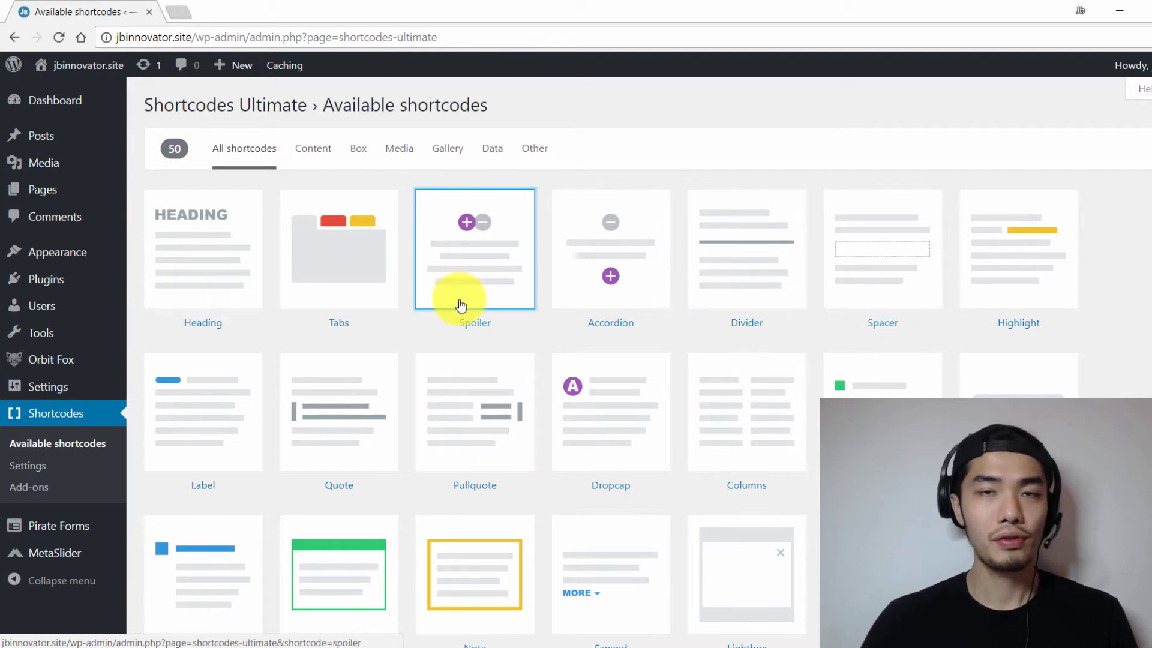
pyautogui.moveTo(489, 340)
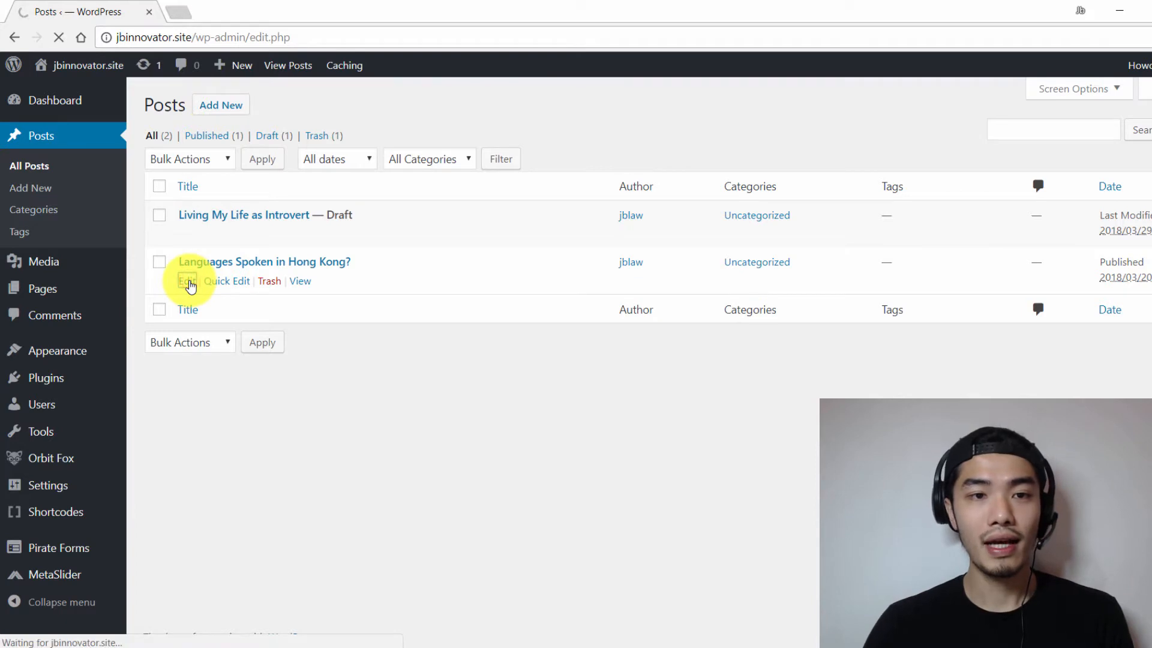
# Step: Edit the 'Languages Spoken in Hong Kong?' post, browse the shortcode picker and close it
pyautogui.click(186, 281)
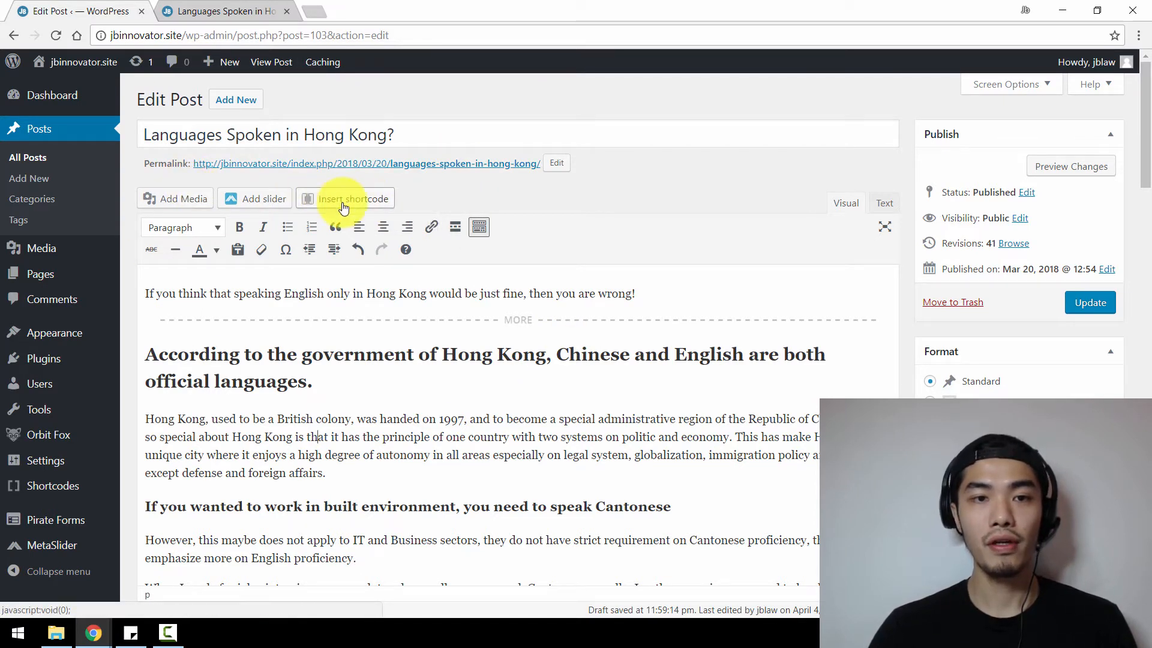
pyautogui.click(345, 198)
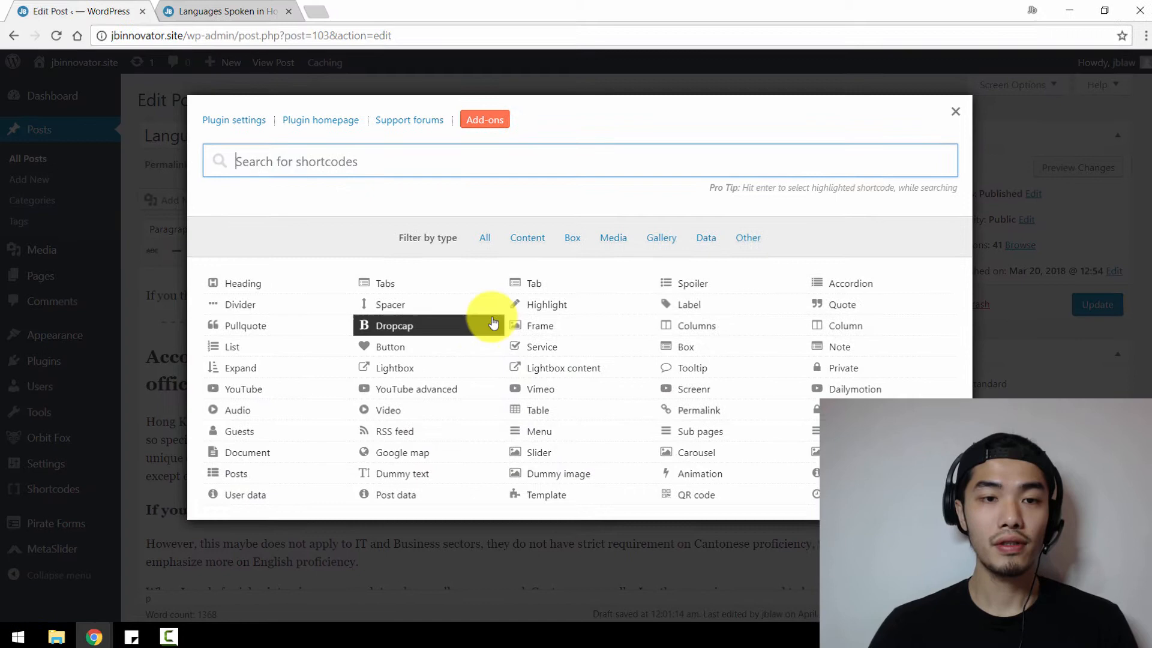
pyautogui.moveTo(597, 333)
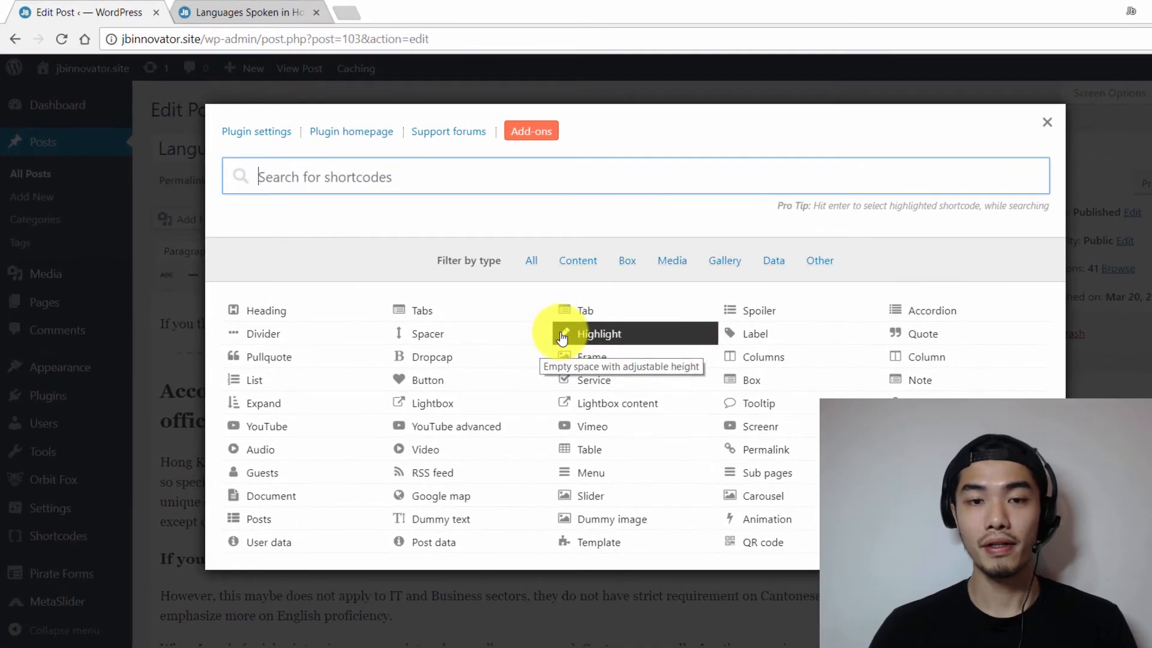
pyautogui.moveTo(298, 349)
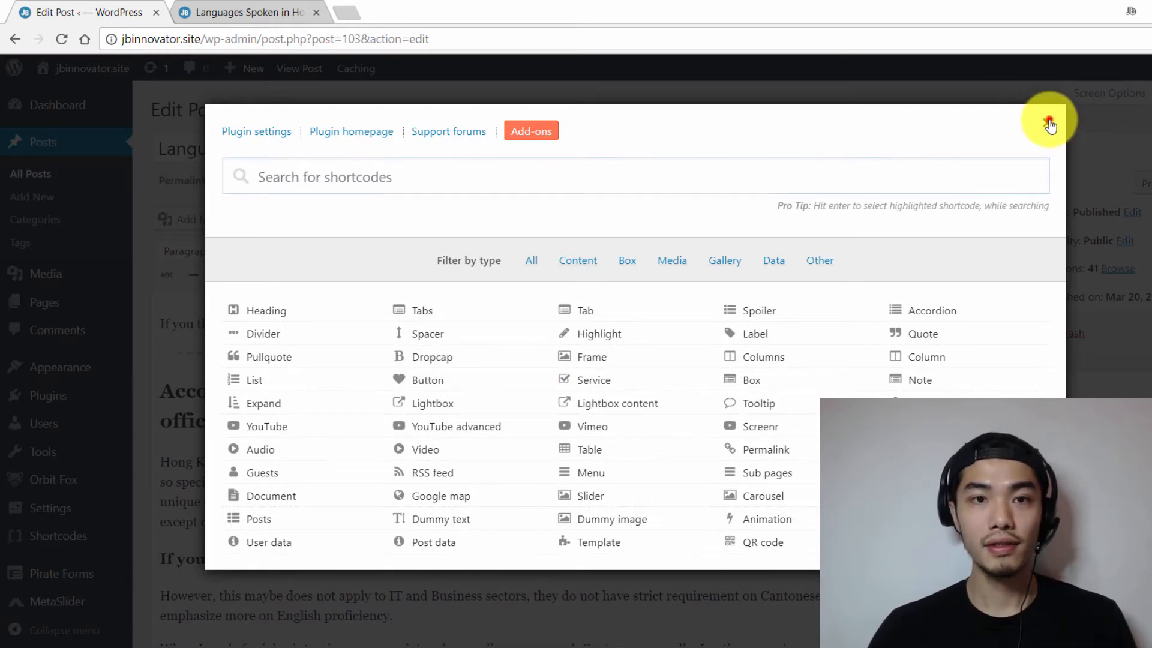
pyautogui.click(1049, 123)
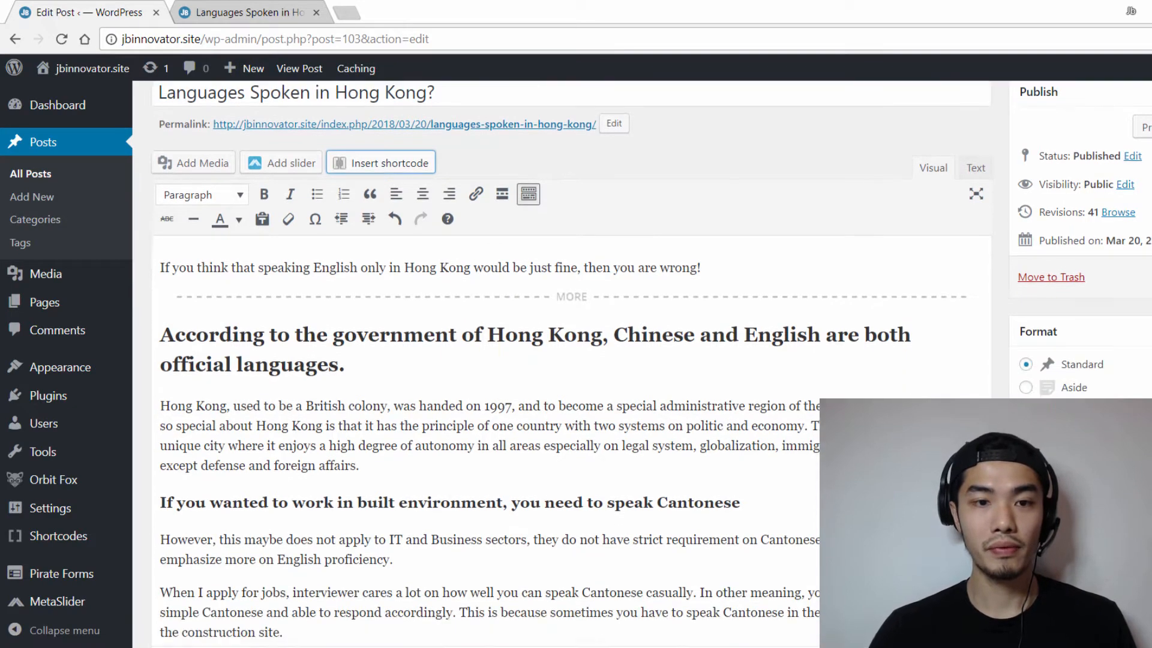
# Step: Copy the Mainlandisation quote sentence from the post body
pyautogui.scroll(-3)
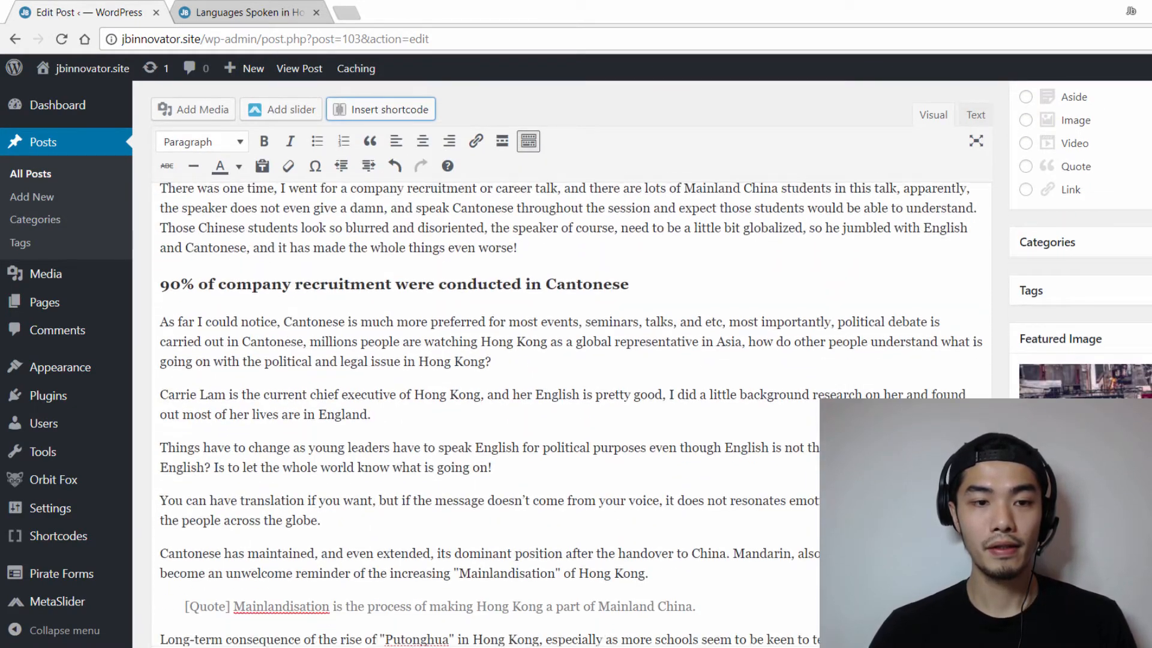
pyautogui.scroll(-3)
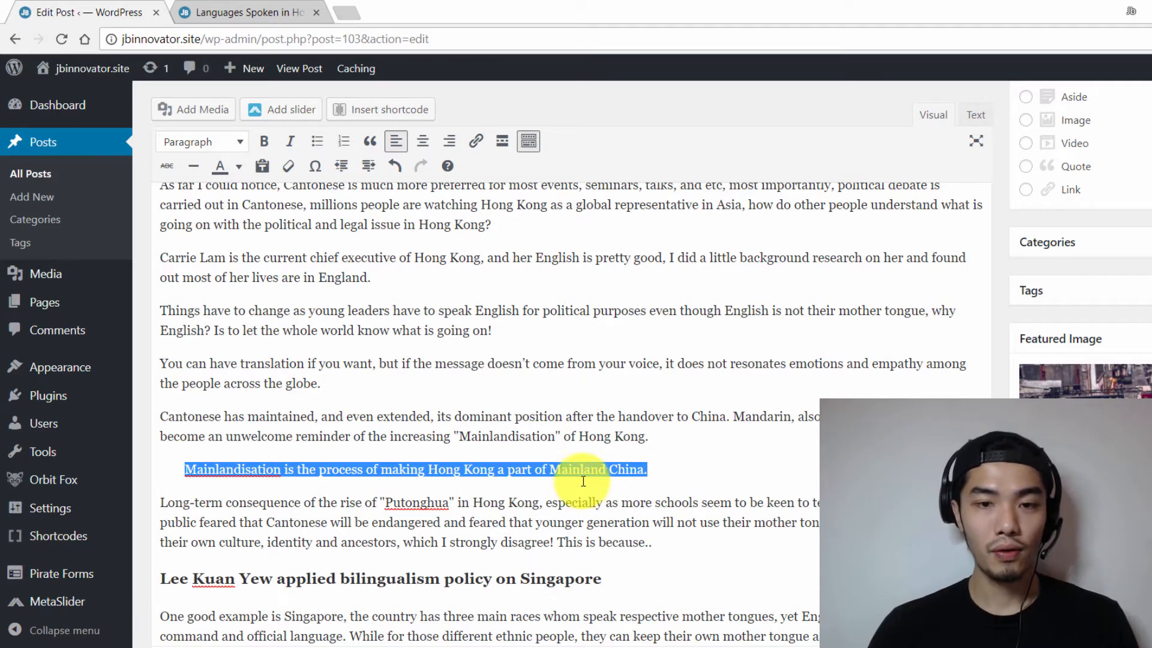
pyautogui.rightClick(583, 482)
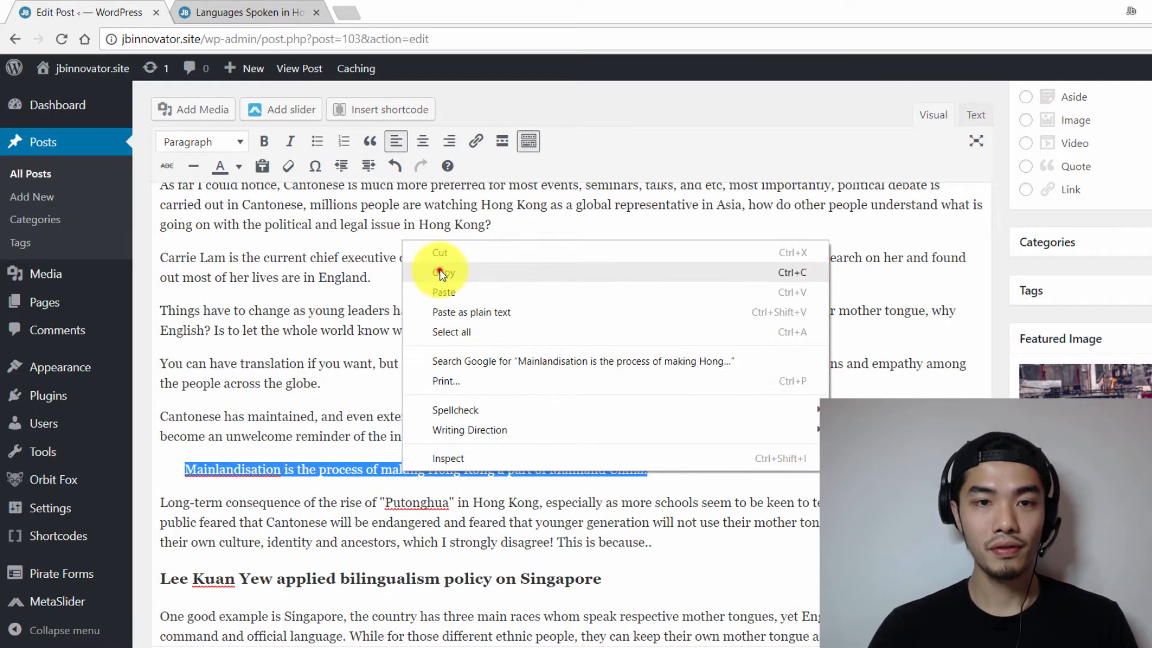
pyautogui.click(380, 109)
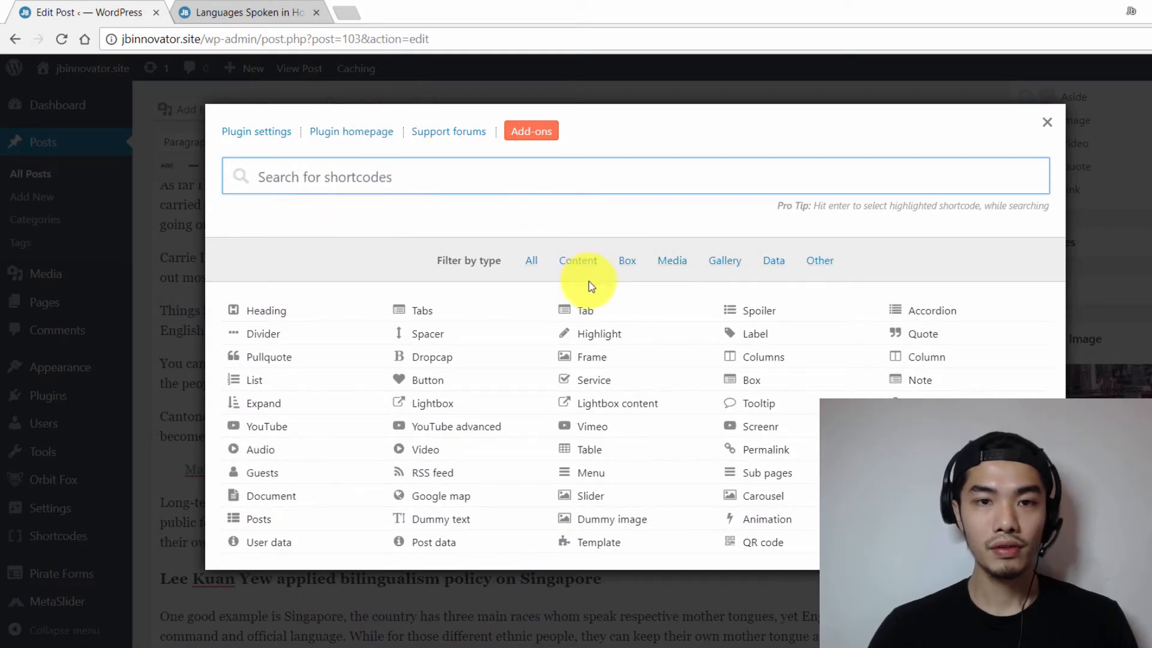
# Step: Insert a Pullquote shortcode holding the Mainlandisation sentence, previewed and kept Left-aligned
pyautogui.click(627, 261)
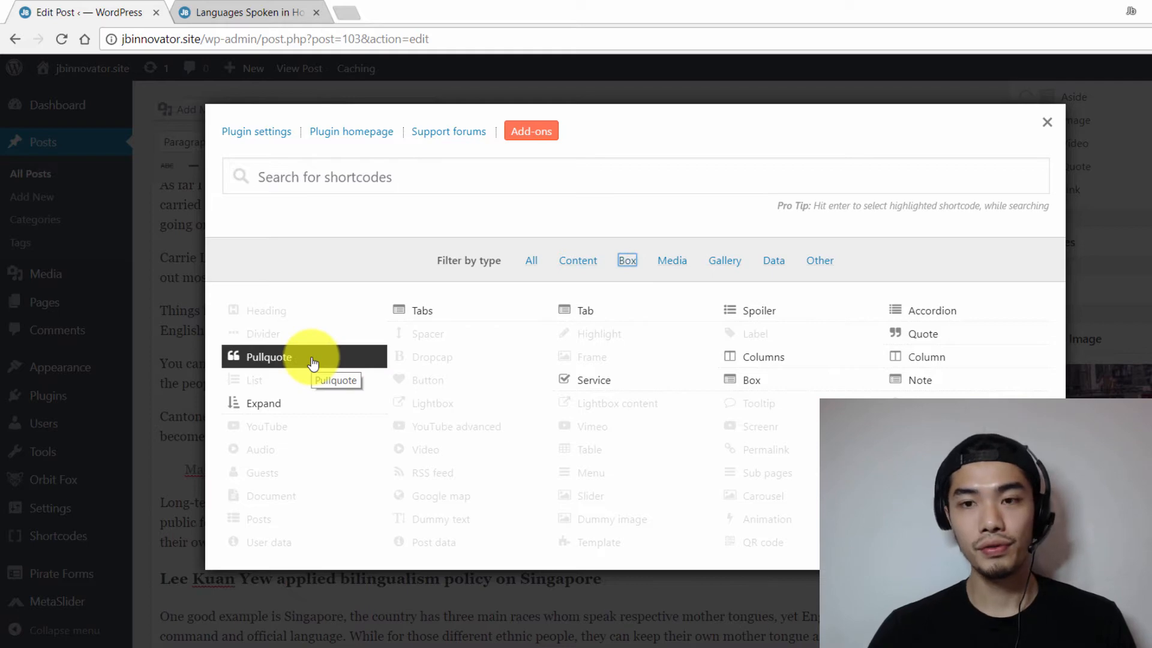
pyautogui.click(270, 357)
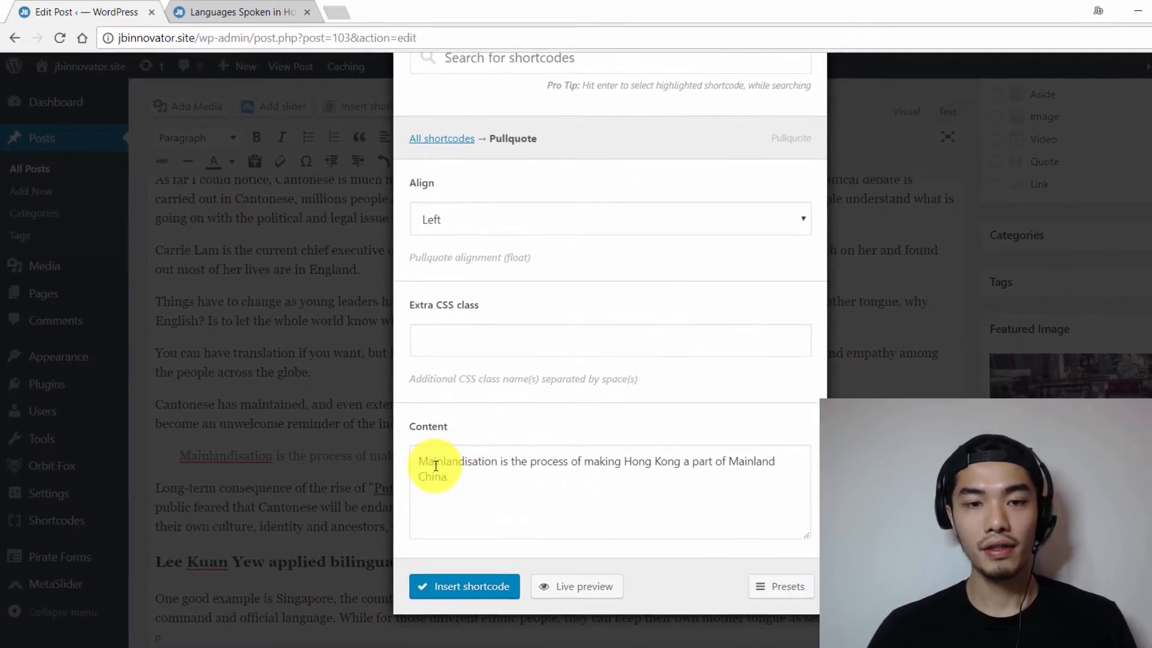
pyautogui.click(477, 474)
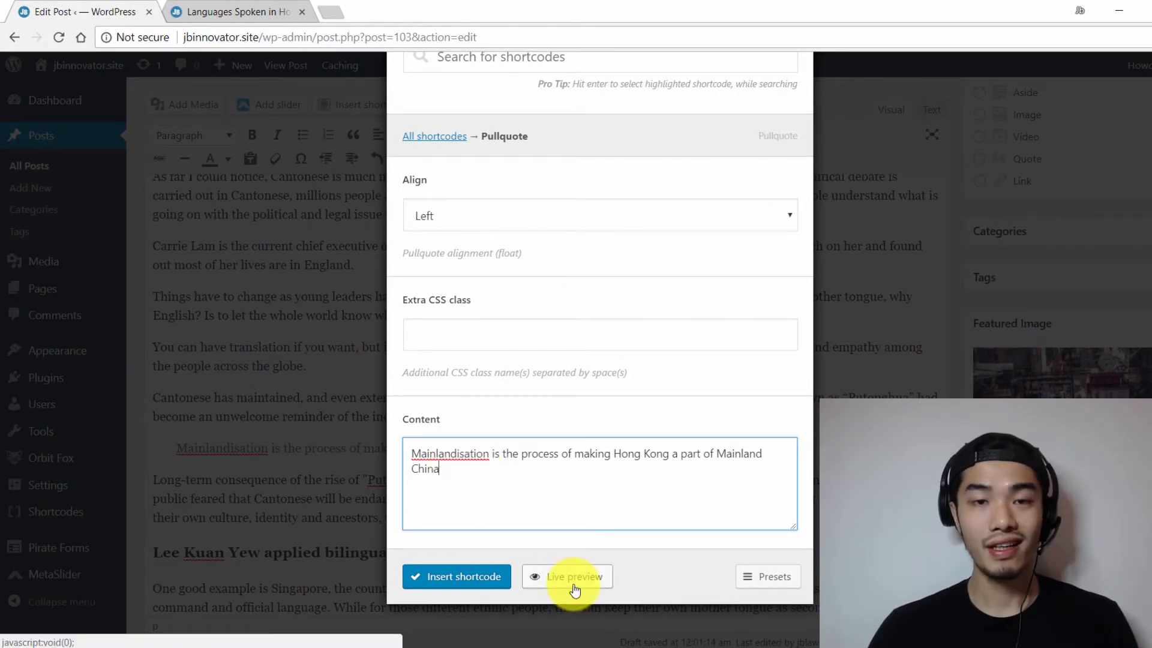
pyautogui.click(575, 576)
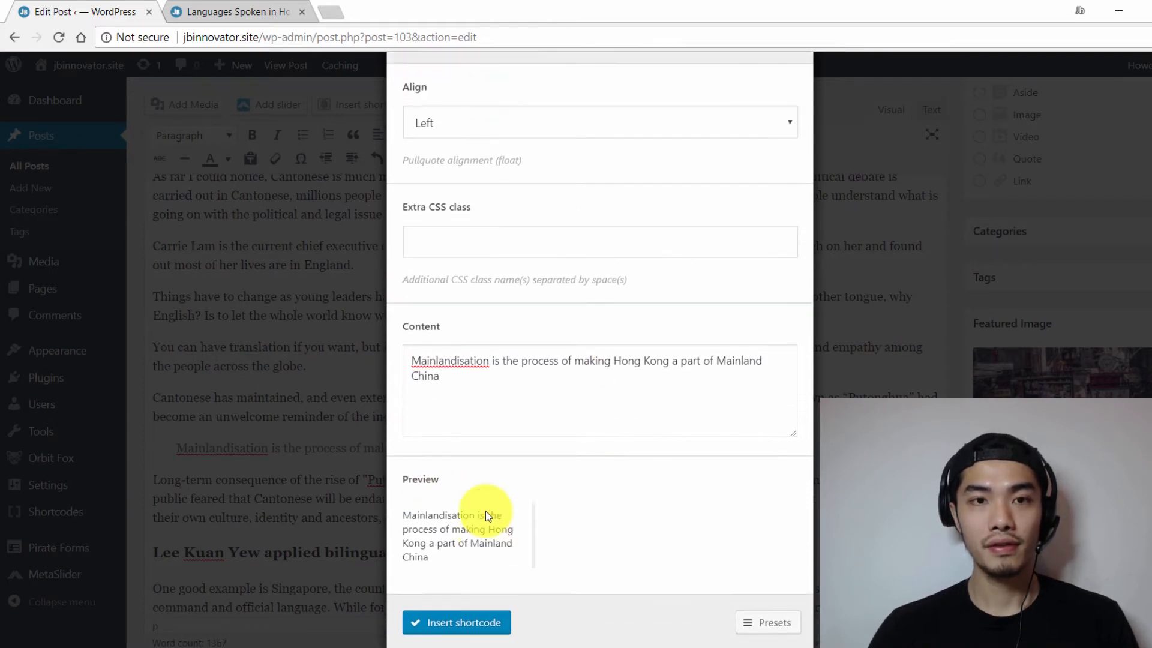
pyautogui.click(598, 122)
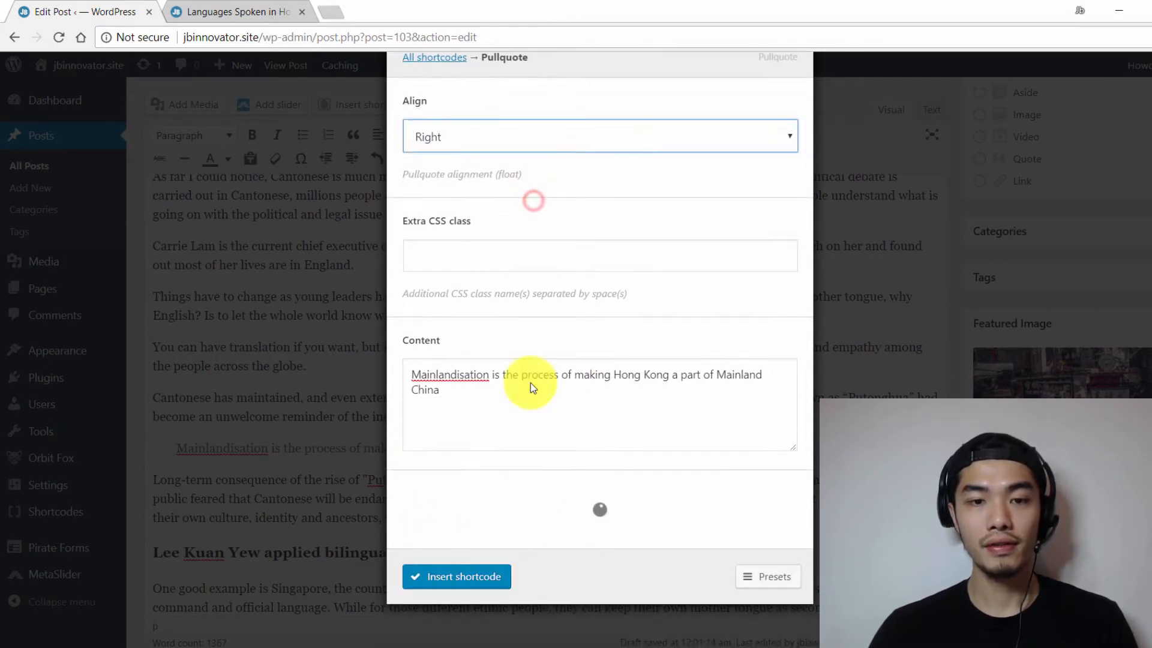
pyautogui.click(599, 135)
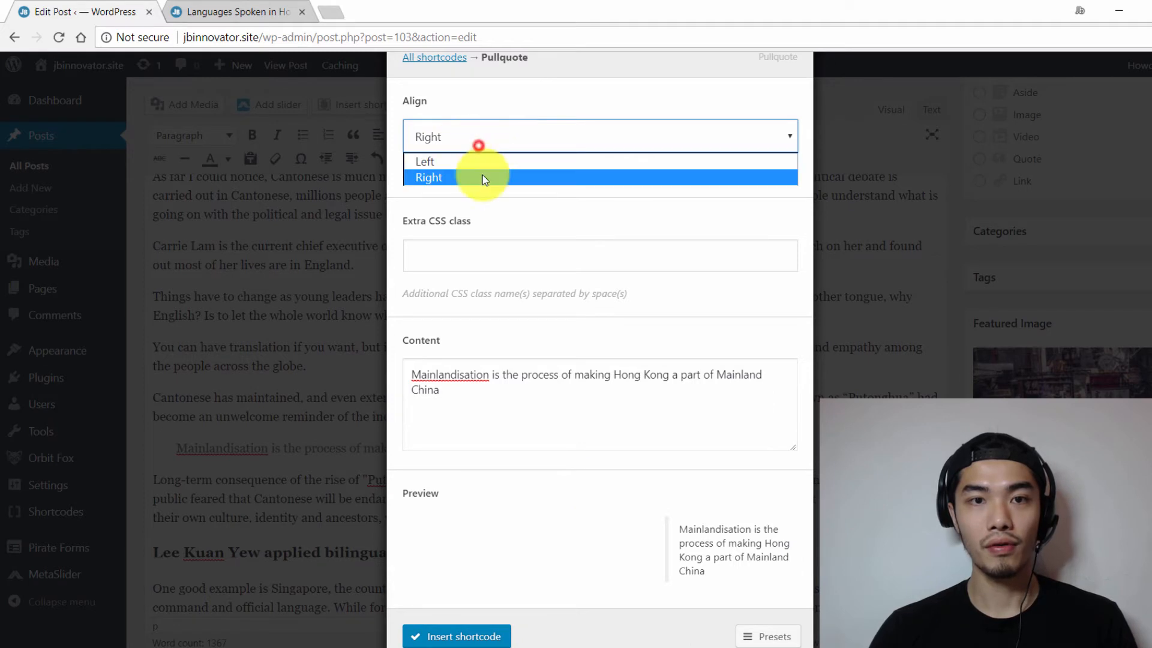
pyautogui.click(426, 161)
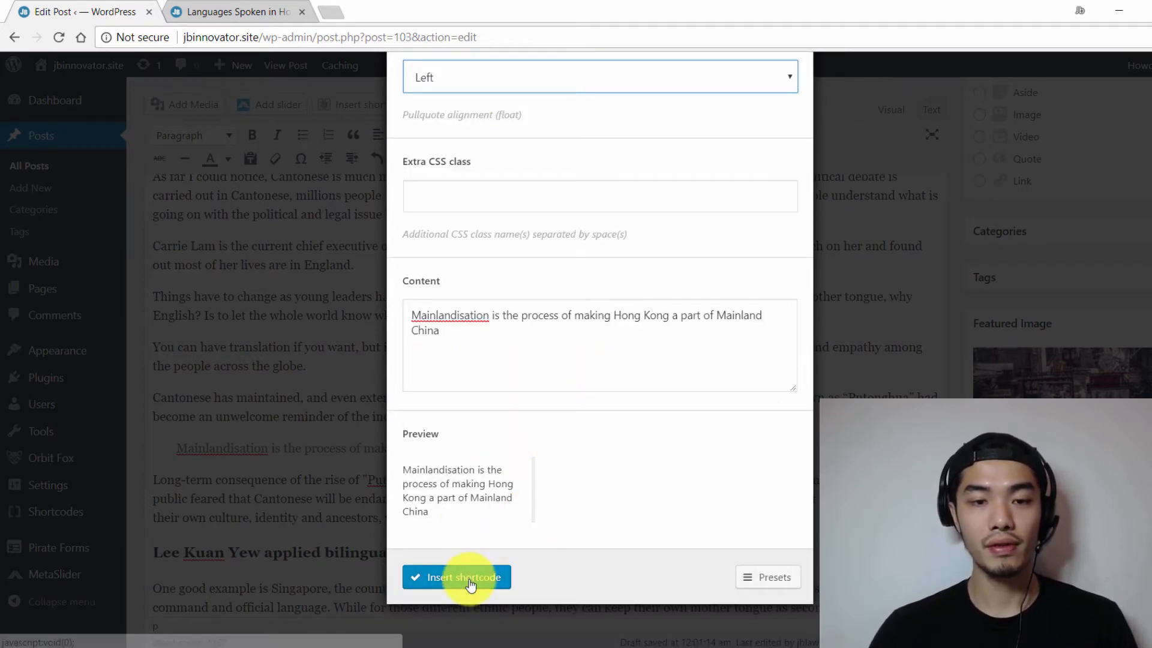
pyautogui.click(456, 577)
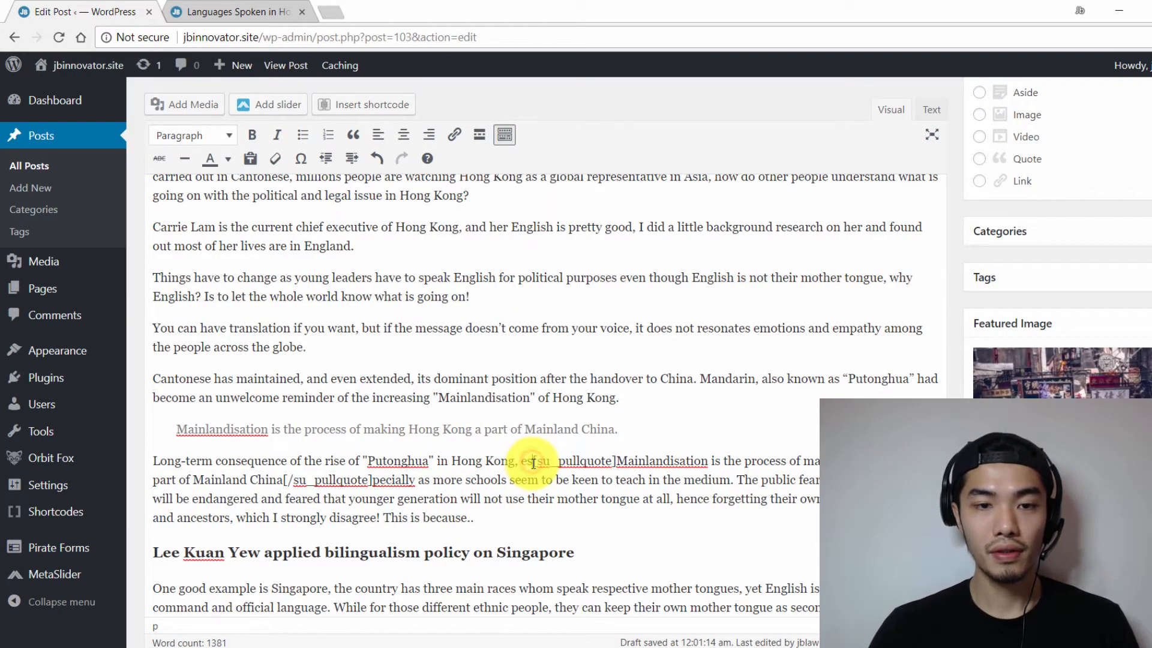
# Step: Preview the post in the browser, checking the left-floated Mainlandisation pullquote
pyautogui.moveTo(535, 461); pyautogui.dragTo(360, 480)
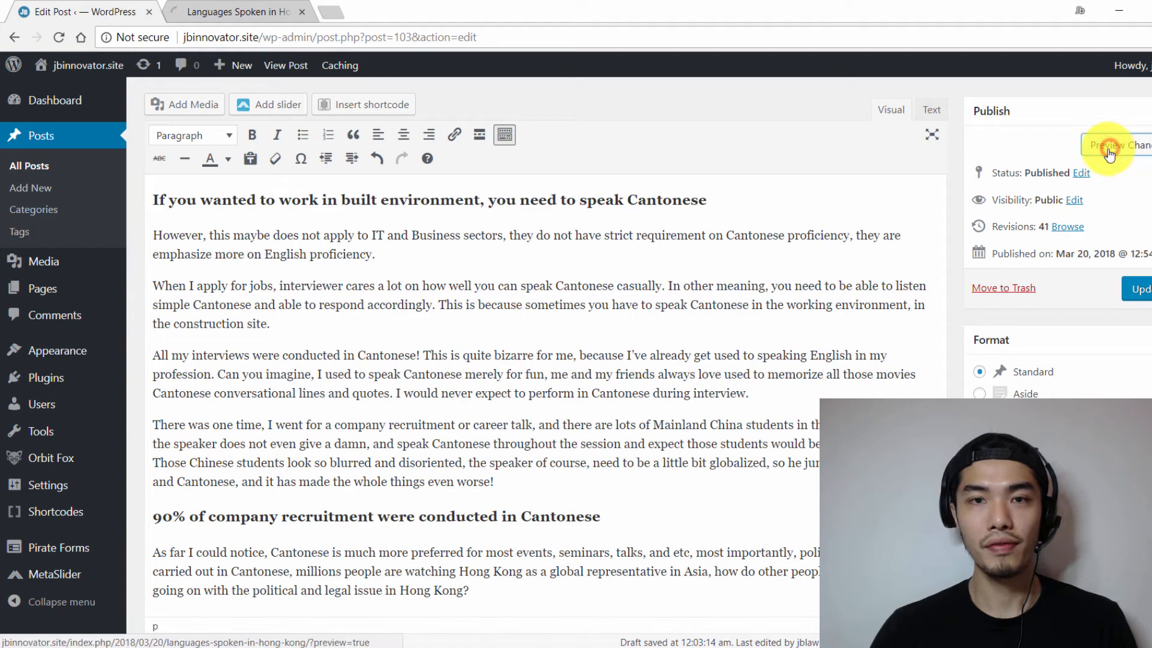
pyautogui.click(1114, 145)
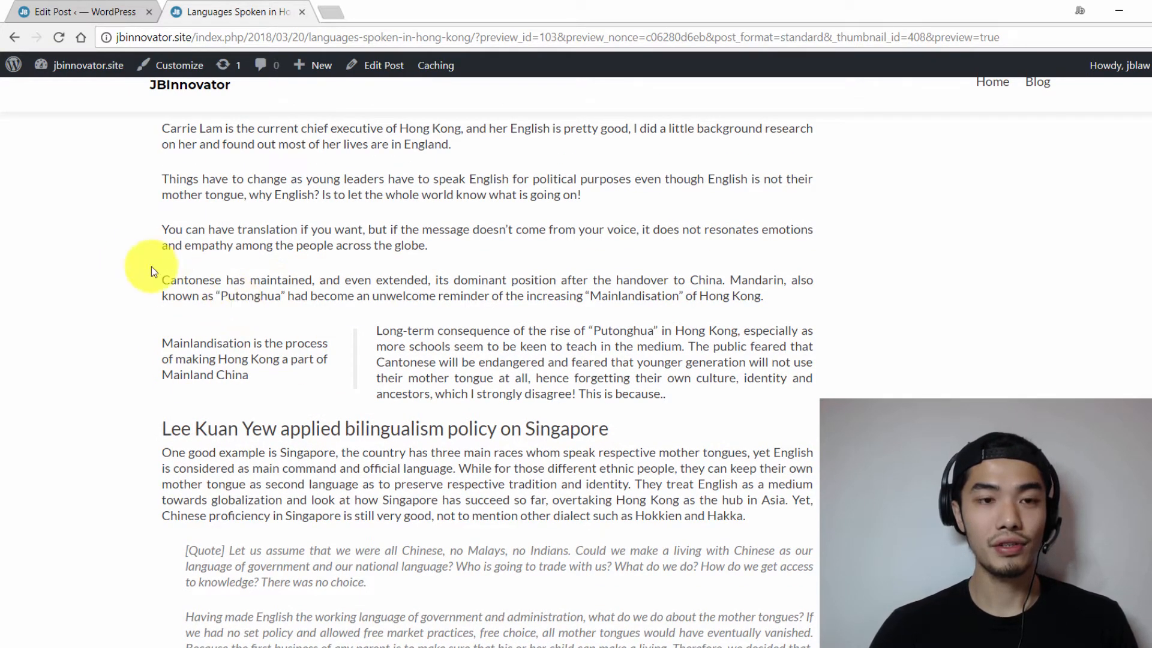
pyautogui.scroll(-3)
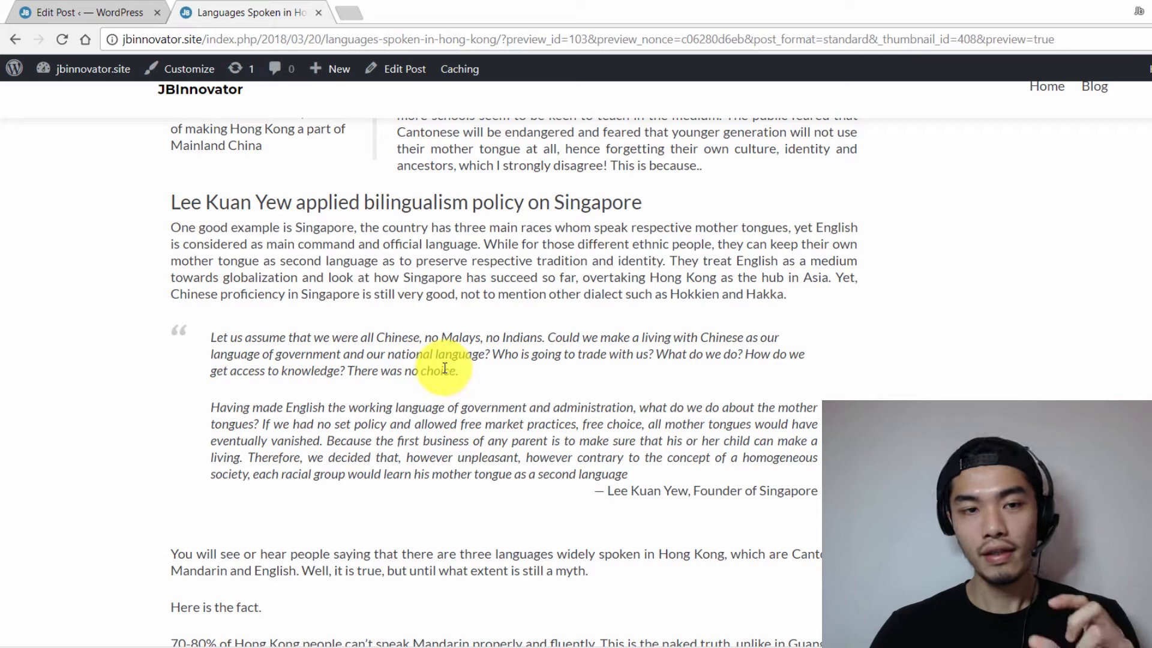
pyautogui.scroll(3)
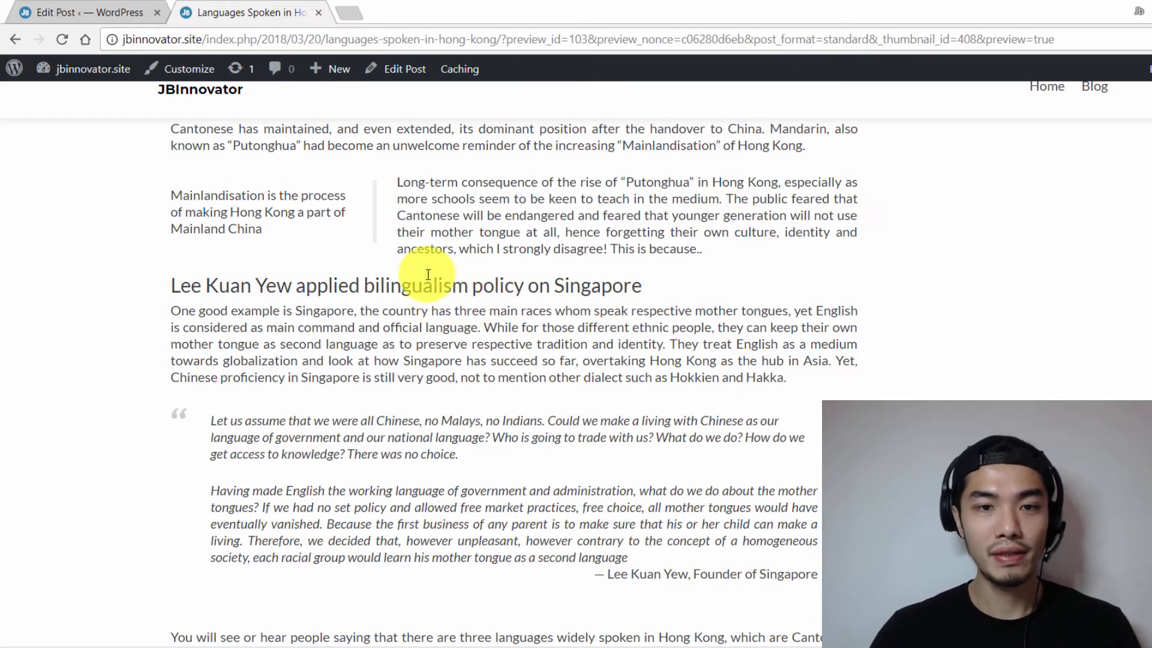
pyautogui.moveTo(165, 122)
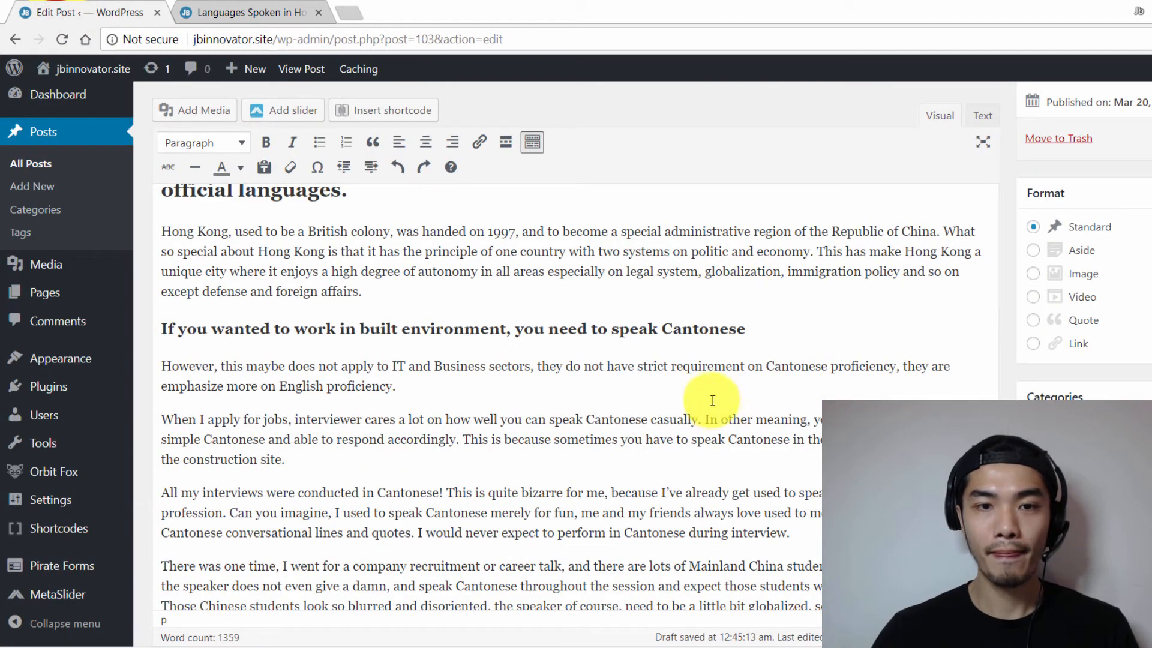
# Step: Place the cursor on the empty line above the pullquote and bring up the shortcode gallery
pyautogui.click(712, 401)
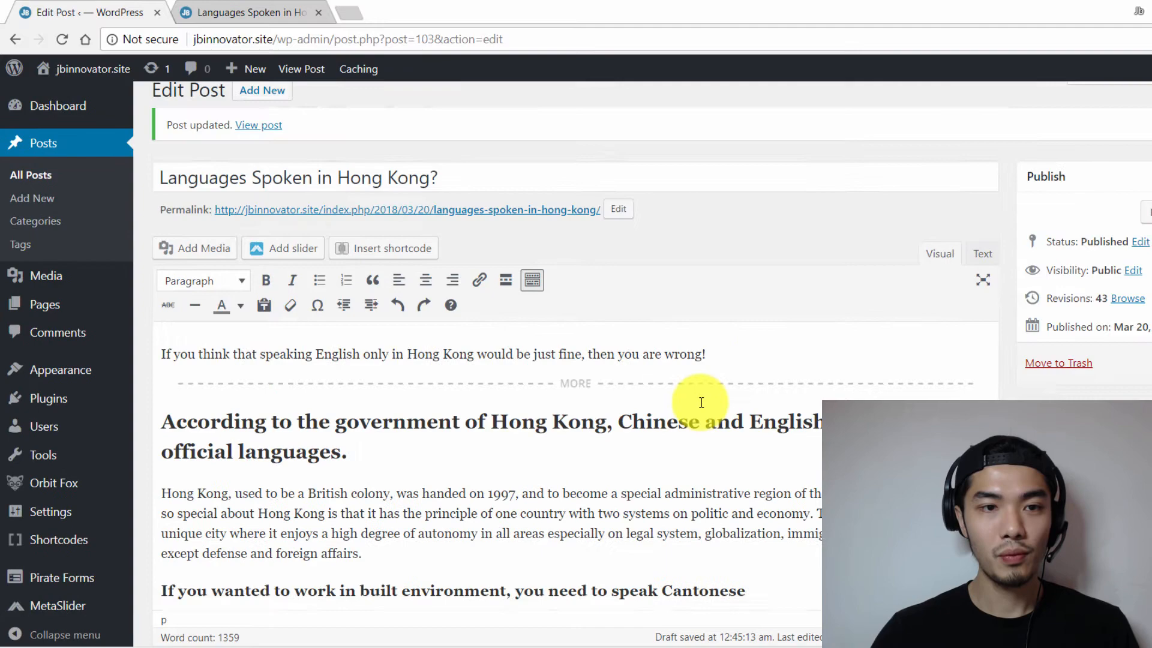
pyautogui.scroll(-3)
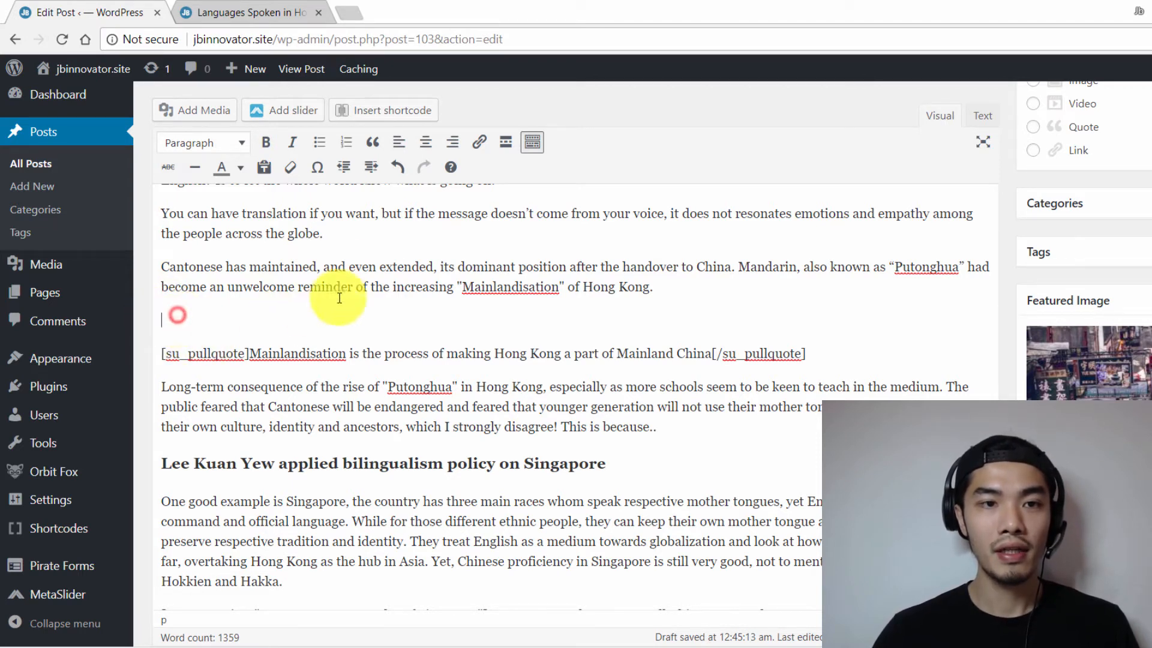
pyautogui.click(390, 110)
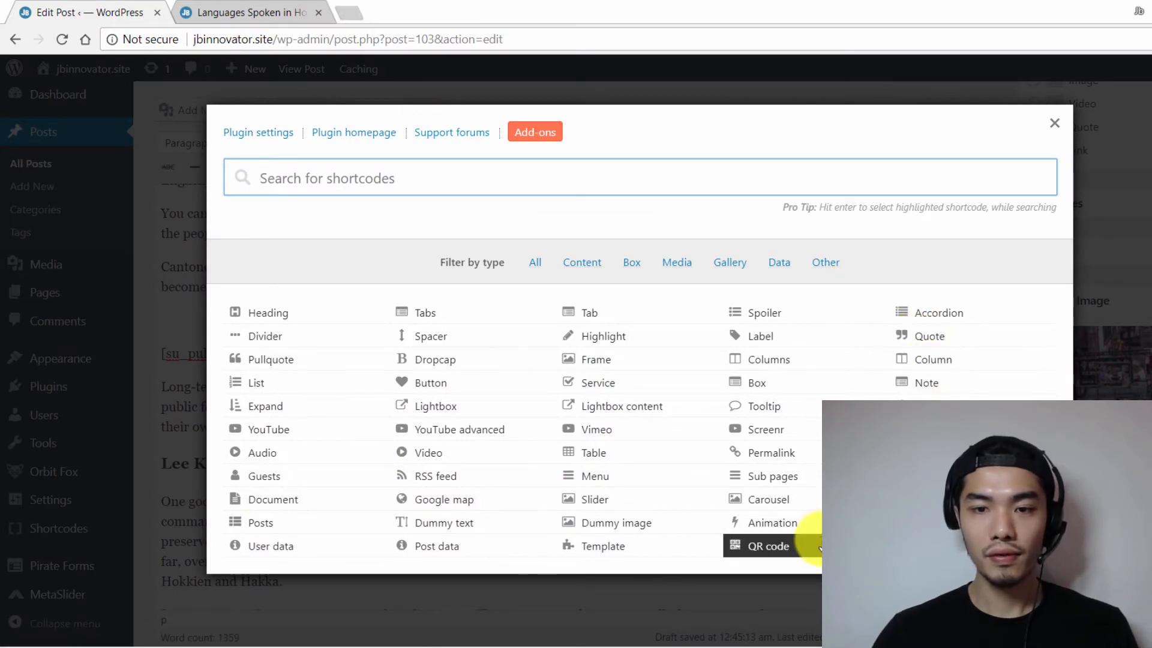
# Step: Insert an Animation shortcode: fadeInLeft, duration 1.5, delay 0.5, placeholder content 'XXXXXXXX'
pyautogui.click(774, 522)
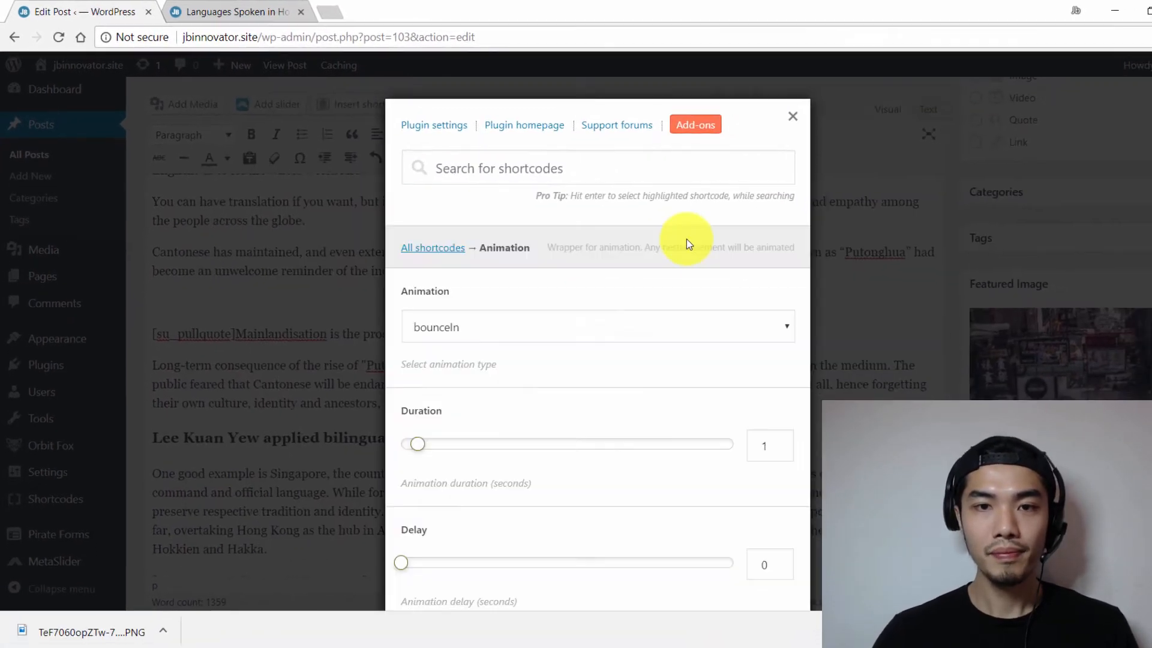
pyautogui.click(598, 326)
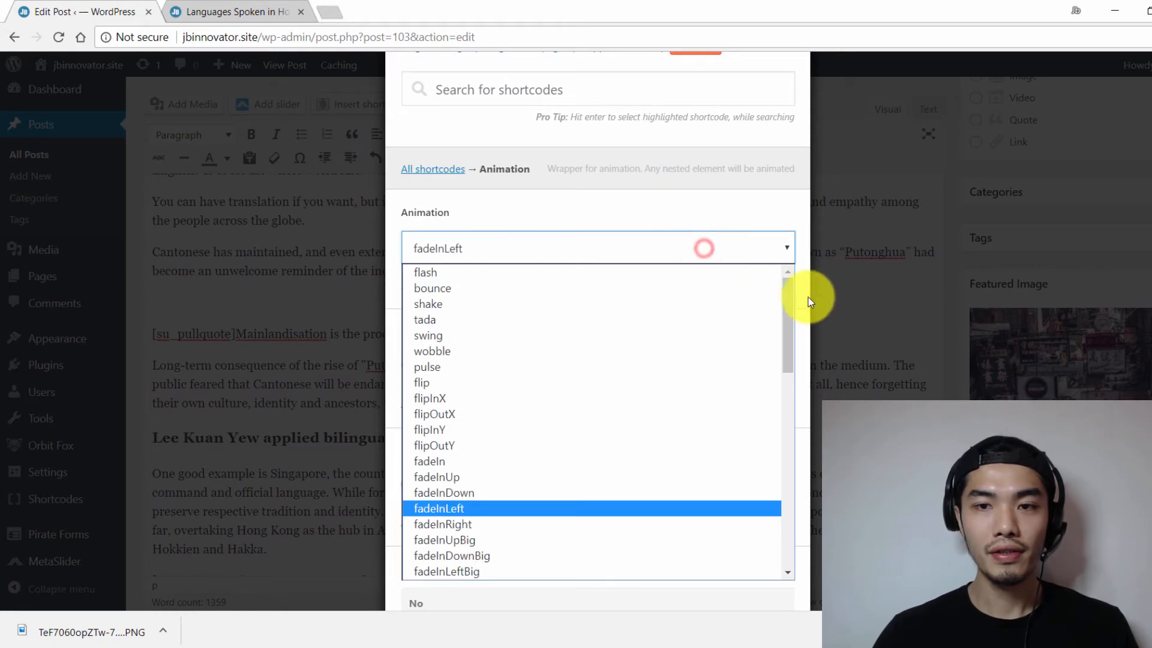
pyautogui.scroll(-3)
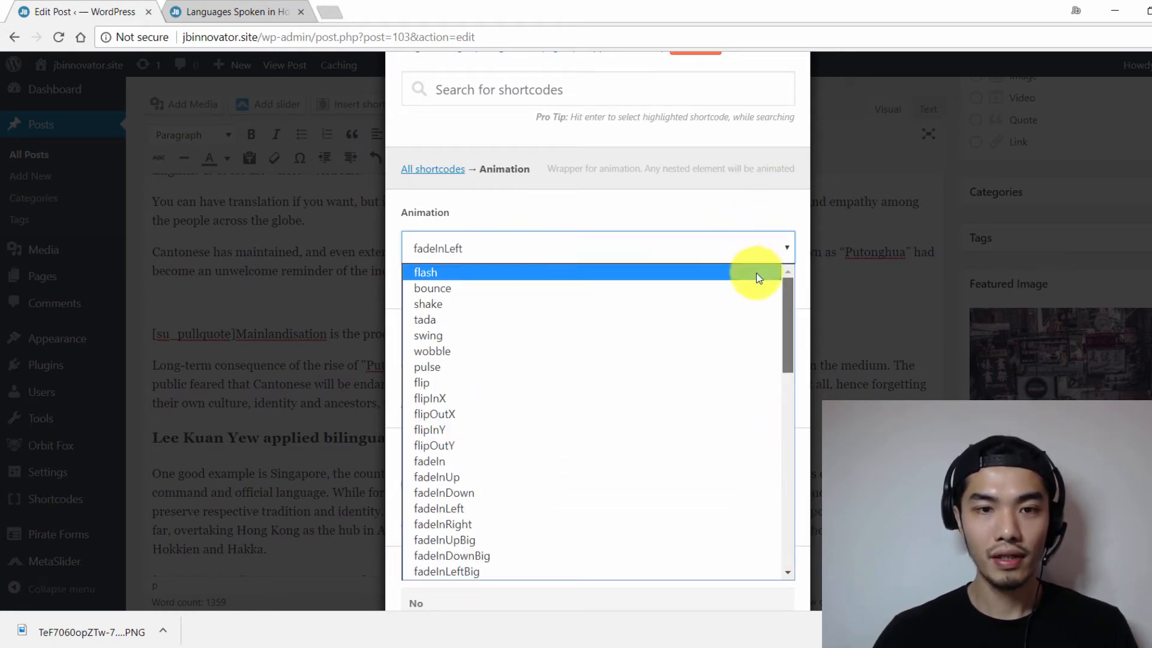
pyautogui.scroll(-3)
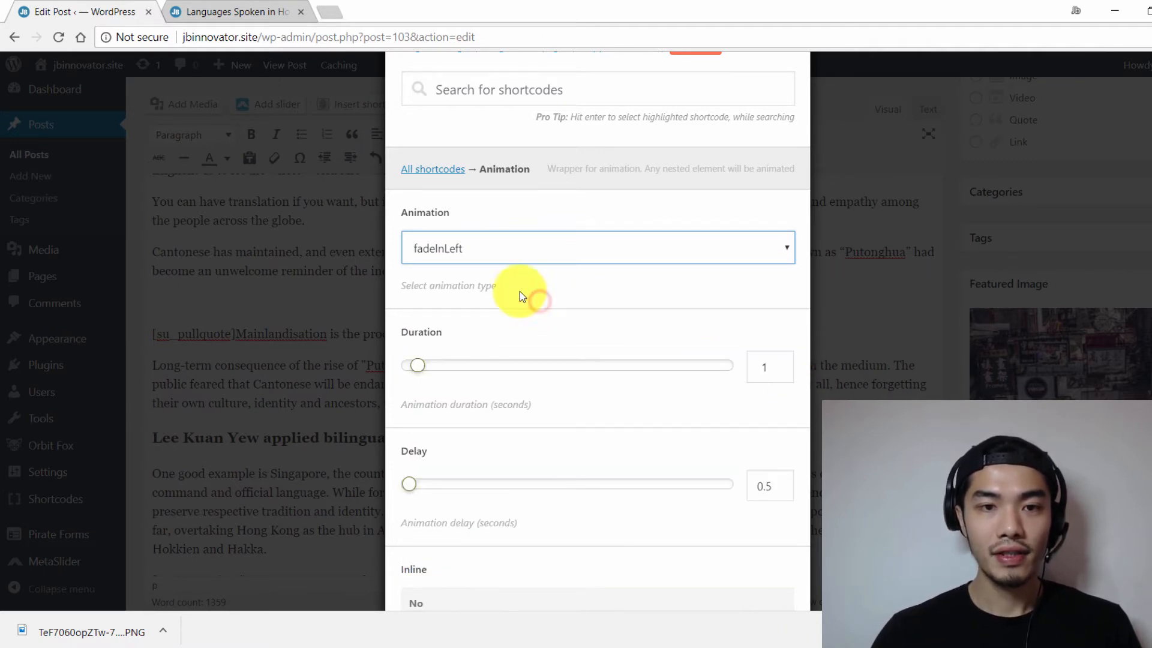
pyautogui.moveTo(416, 365); pyautogui.dragTo(428, 287)
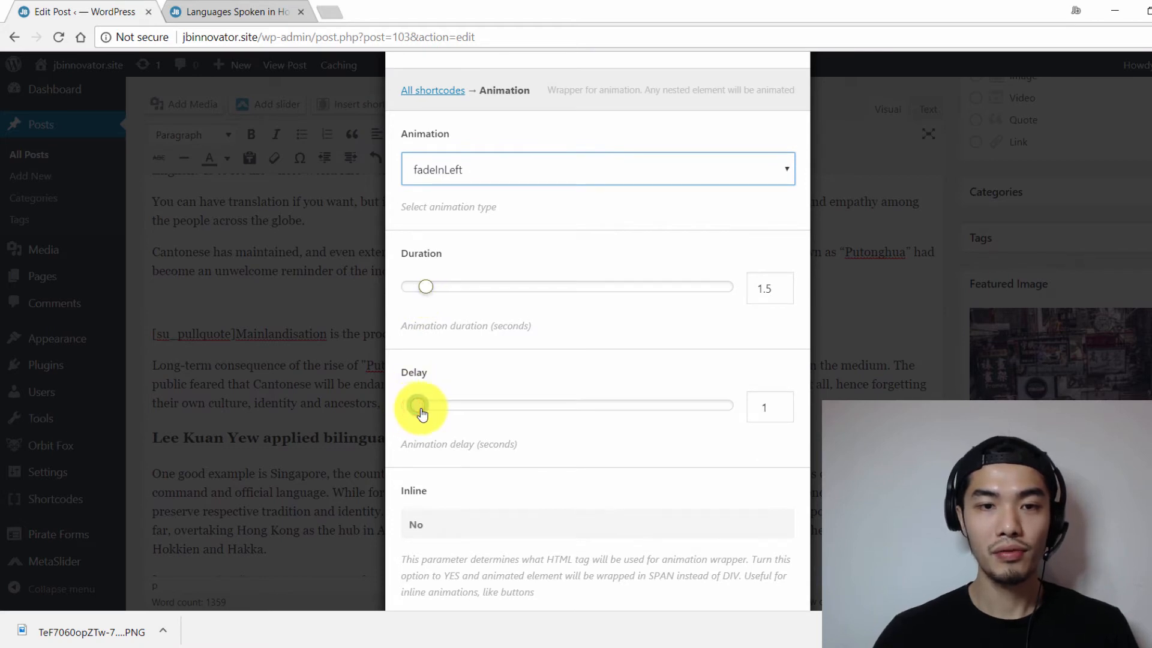
pyautogui.click(422, 407)
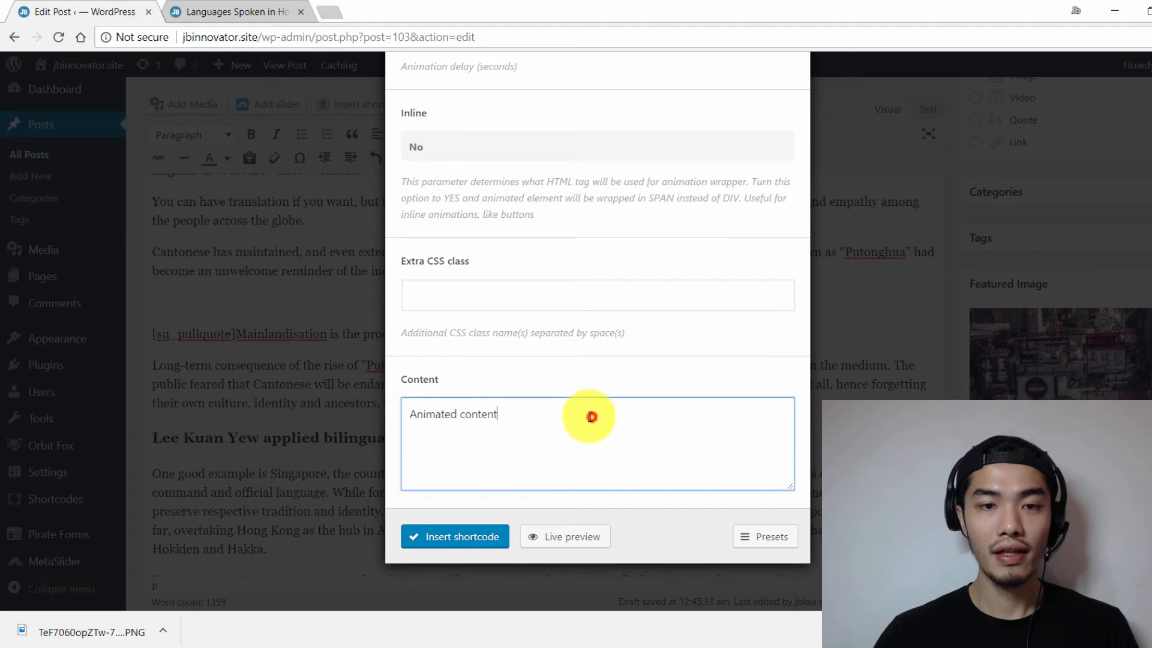
pyautogui.write('XXXXX')
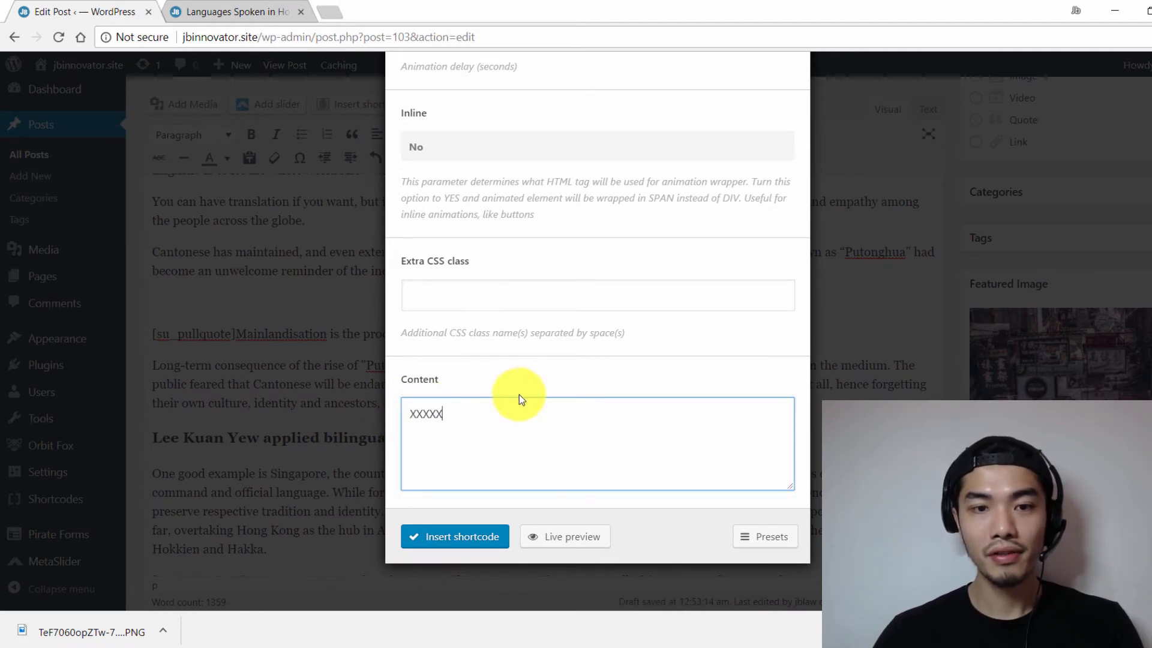
pyautogui.write('XXX')
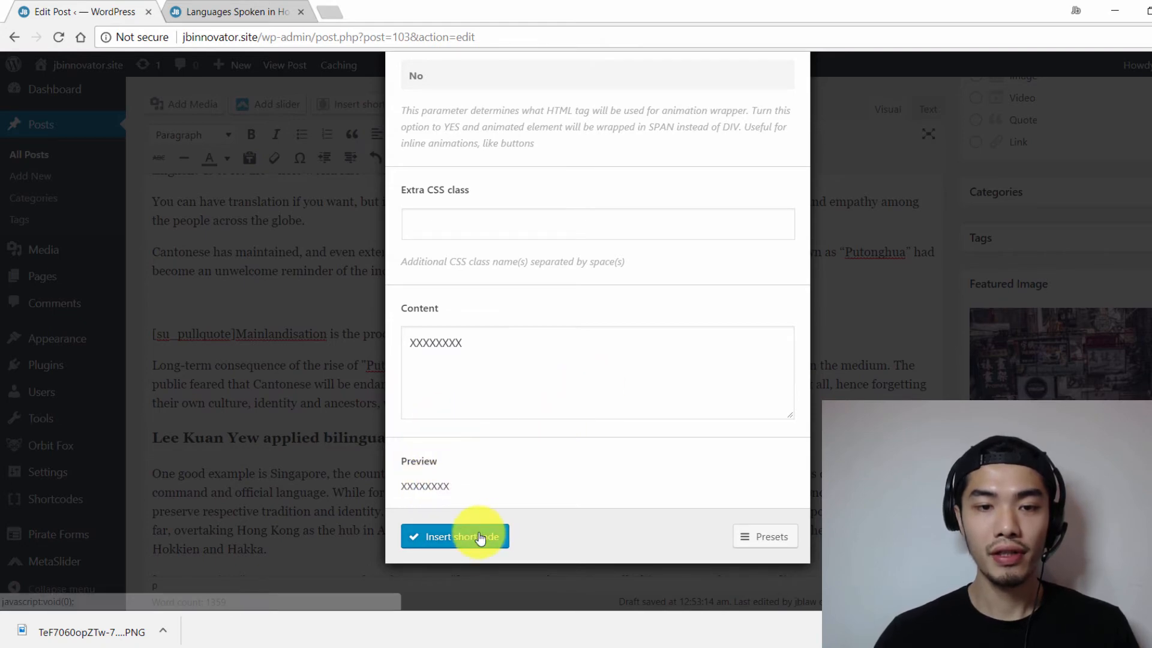
pyautogui.click(453, 536)
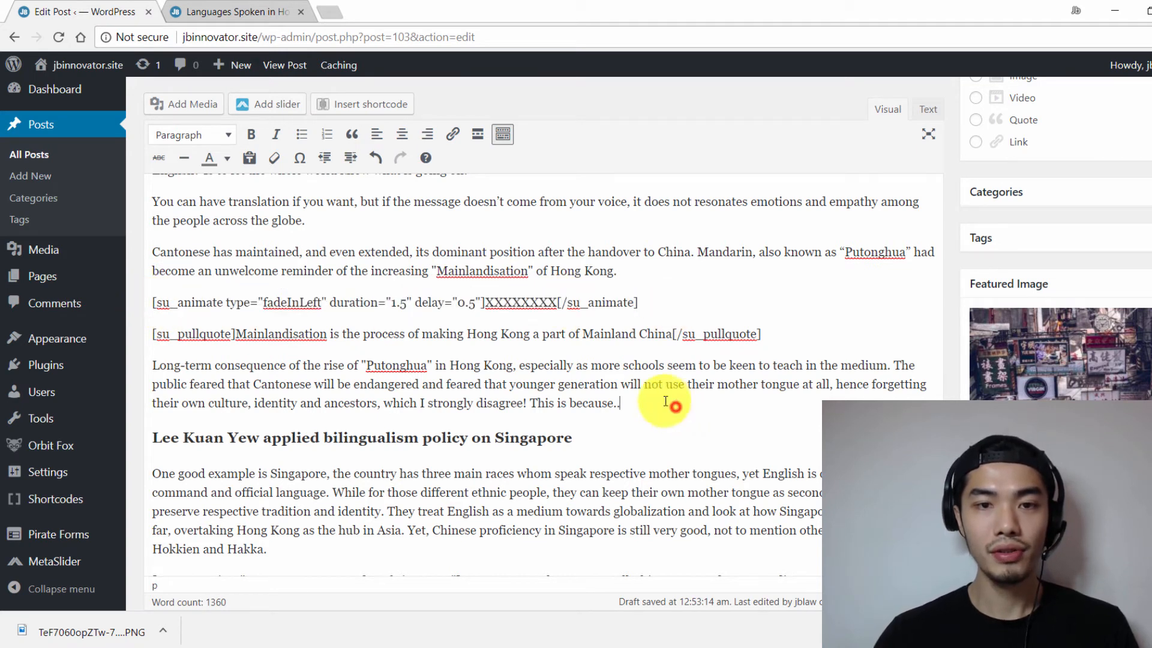
# Step: Delete the placeholder so [su_animate] wraps the Mainlandisation pullquote
pyautogui.doubleClick(522, 302)
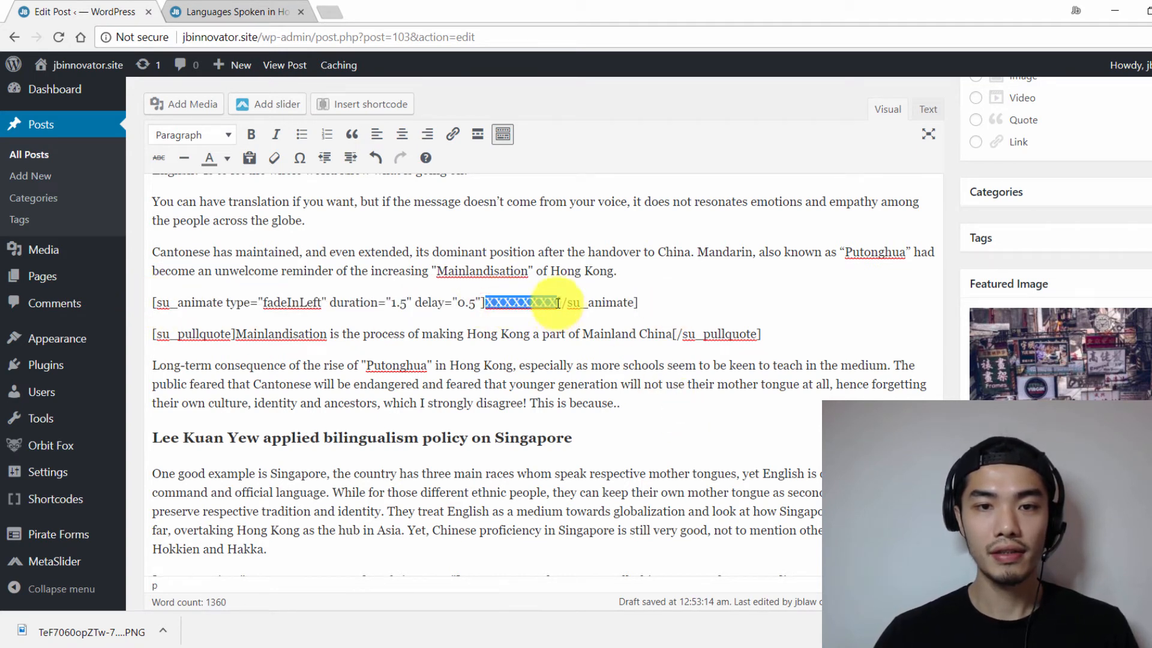
pyautogui.click(484, 385)
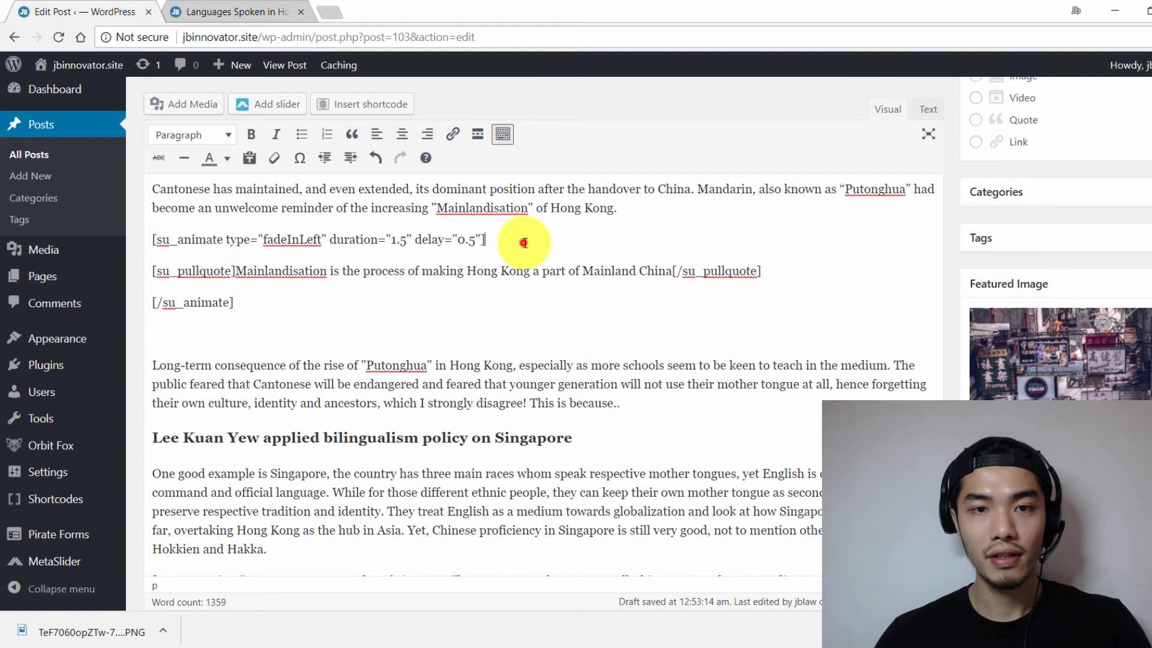
pyautogui.press('Delete')
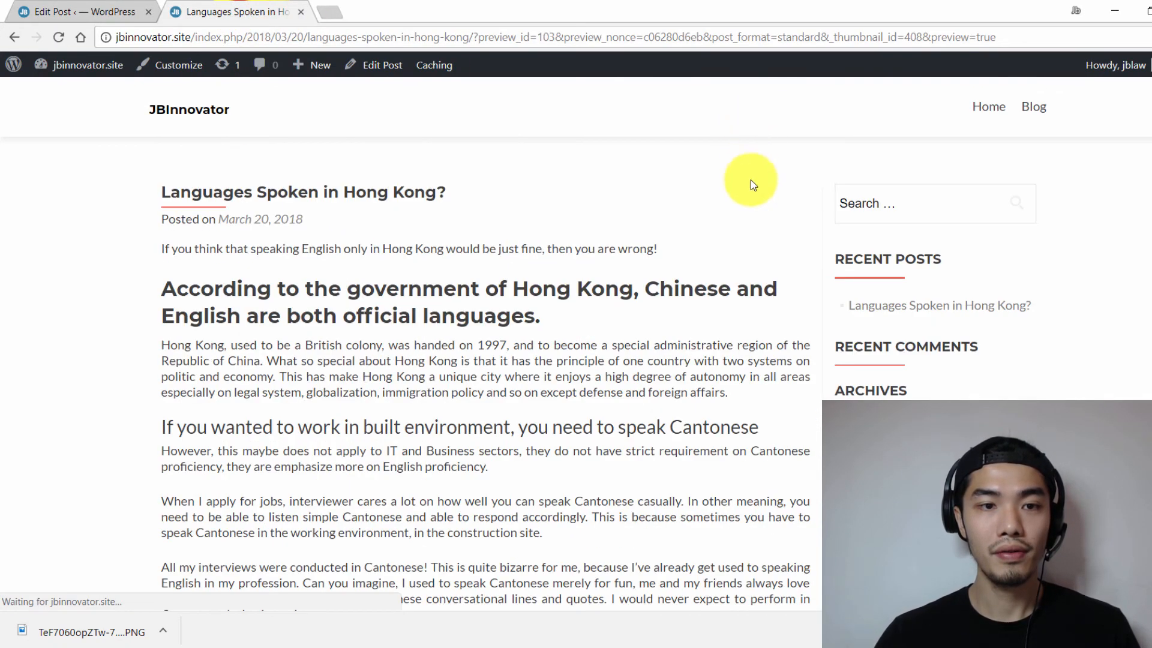
# Step: Scroll down the preview page to view the quote section before returning to the editor
pyautogui.scroll(-3)
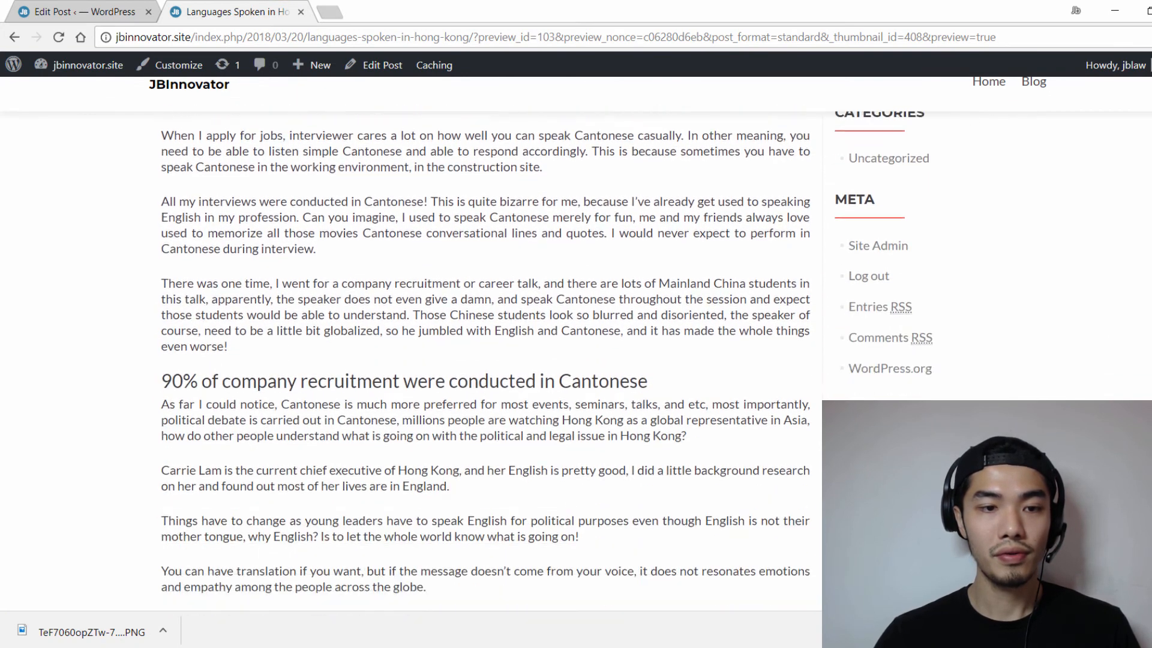
pyautogui.scroll(-3)
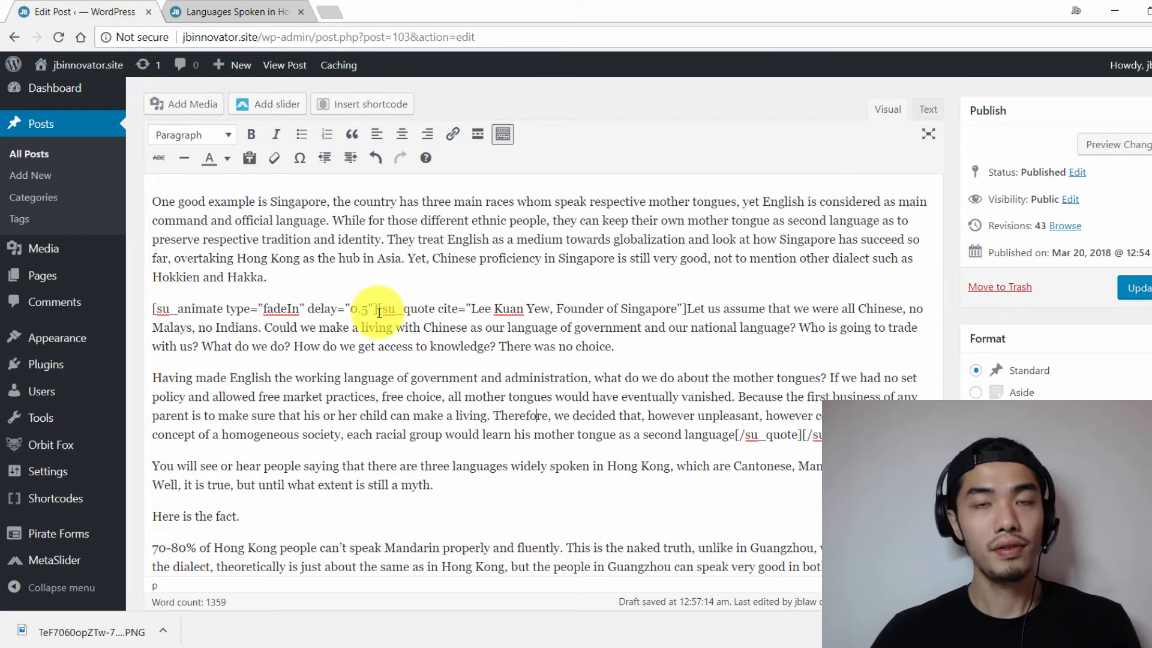
pyautogui.click(448, 297)
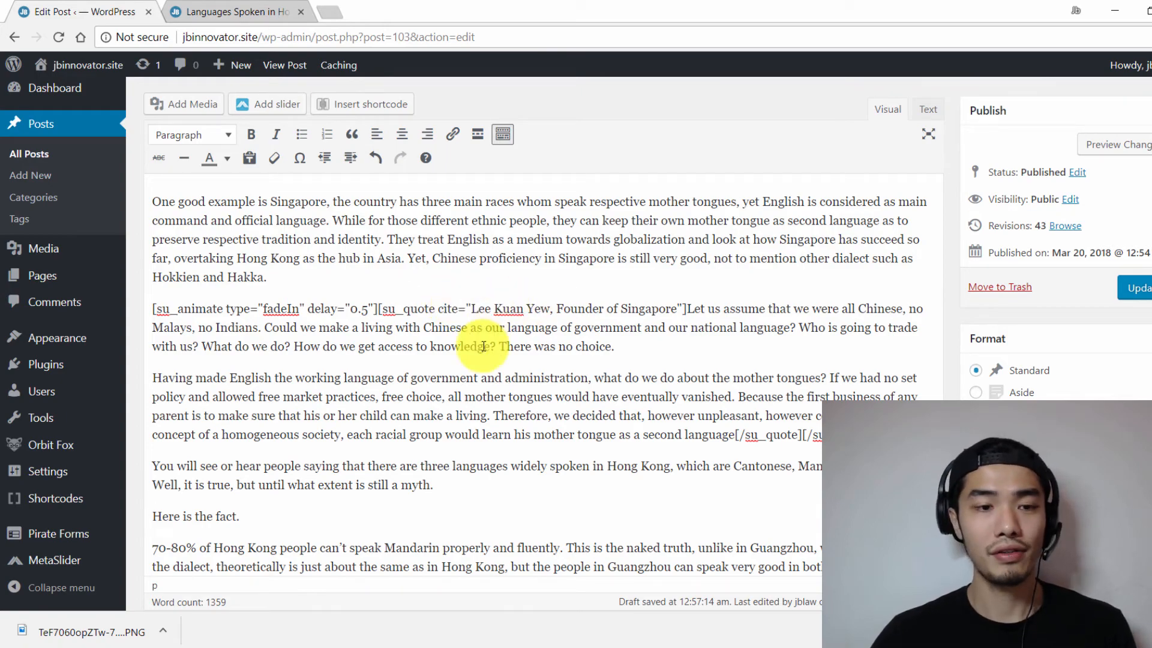
pyautogui.click(1136, 287)
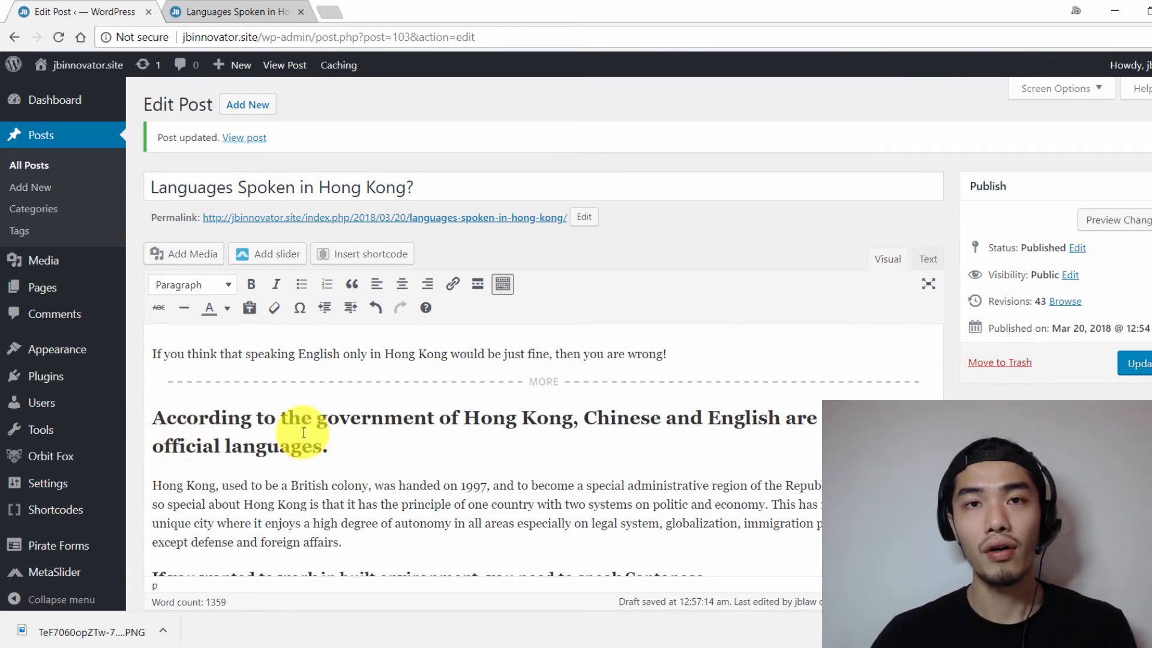
pyautogui.scroll(-3)
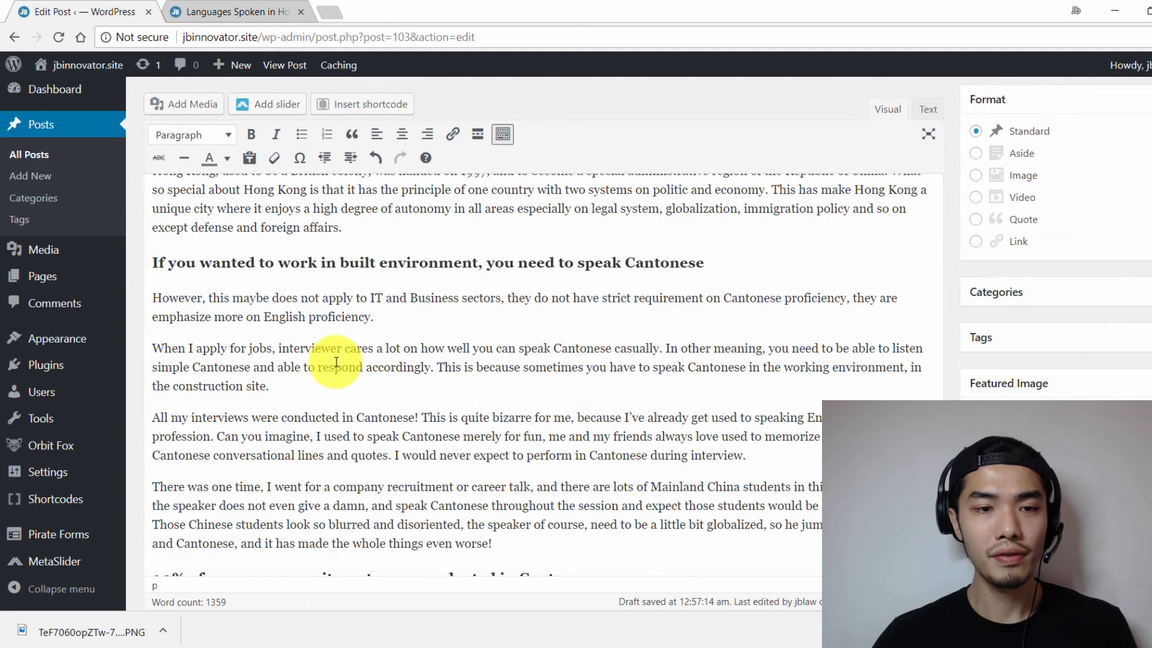
pyautogui.scroll(-3)
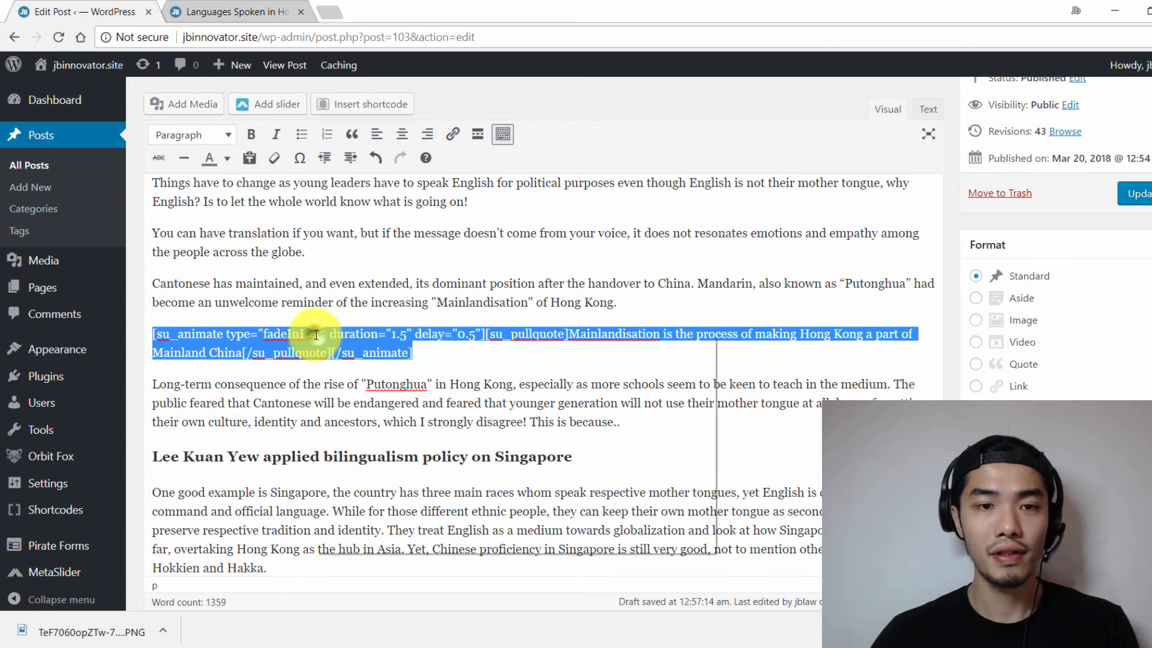
pyautogui.click(1137, 192)
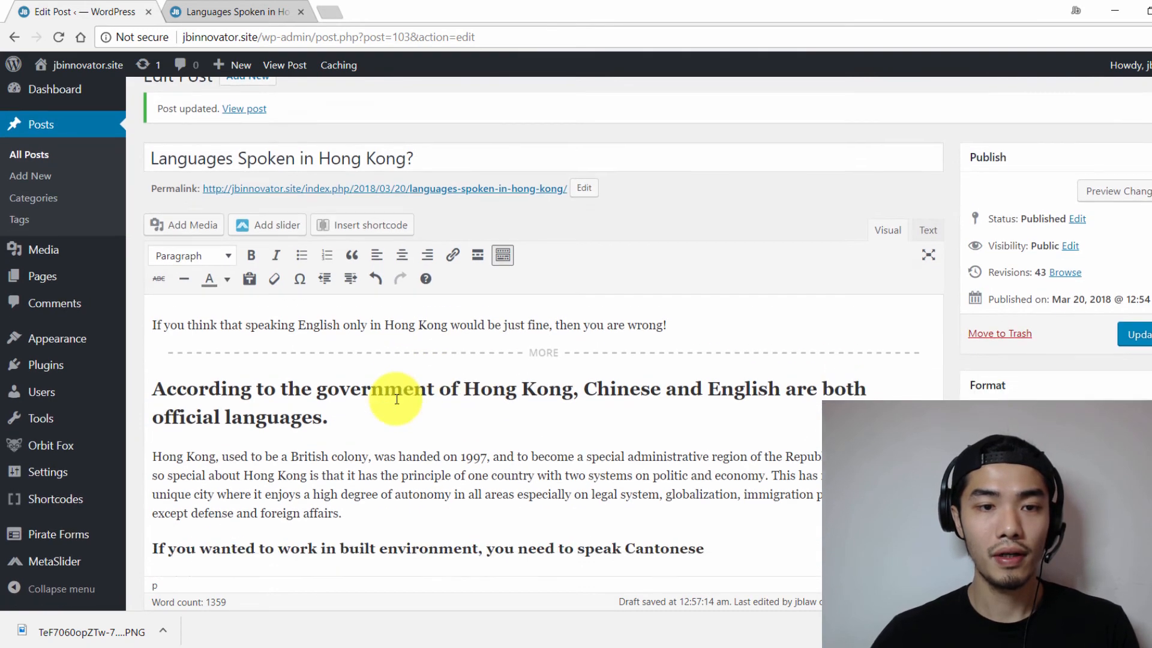
# Step: Select the opening Hong Kong government heading to wrap it in the fadeInLeft shortcode (duration 1.5, delay 0.5)
pyautogui.scroll(-3)
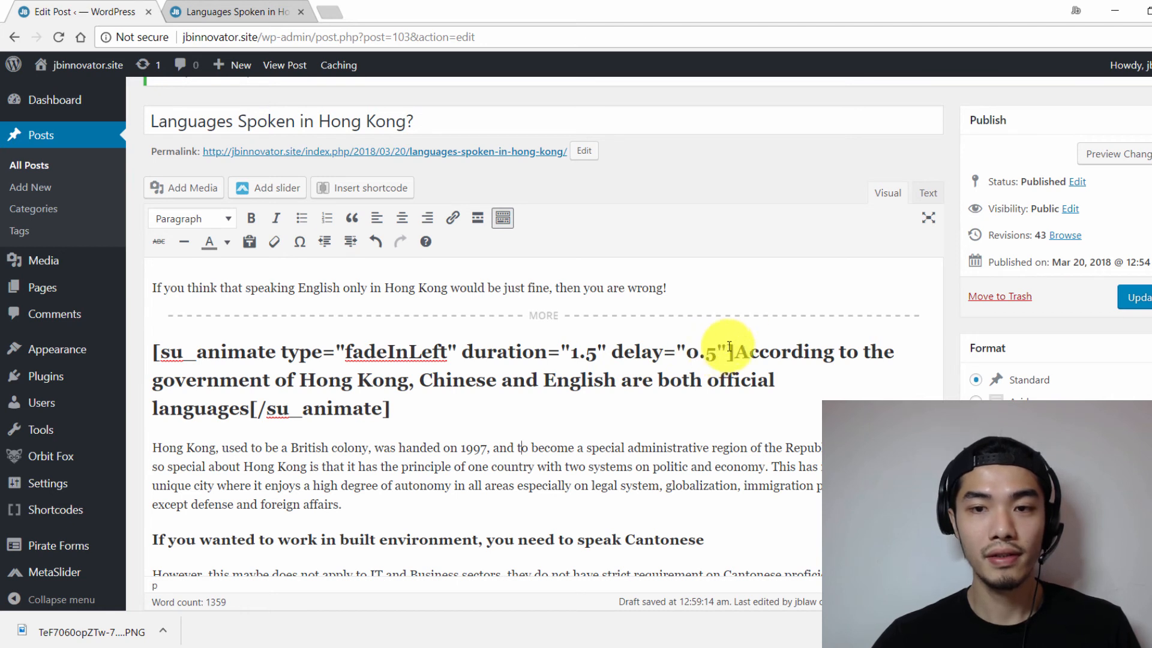
pyautogui.moveTo(731, 352); pyautogui.dragTo(261, 408)
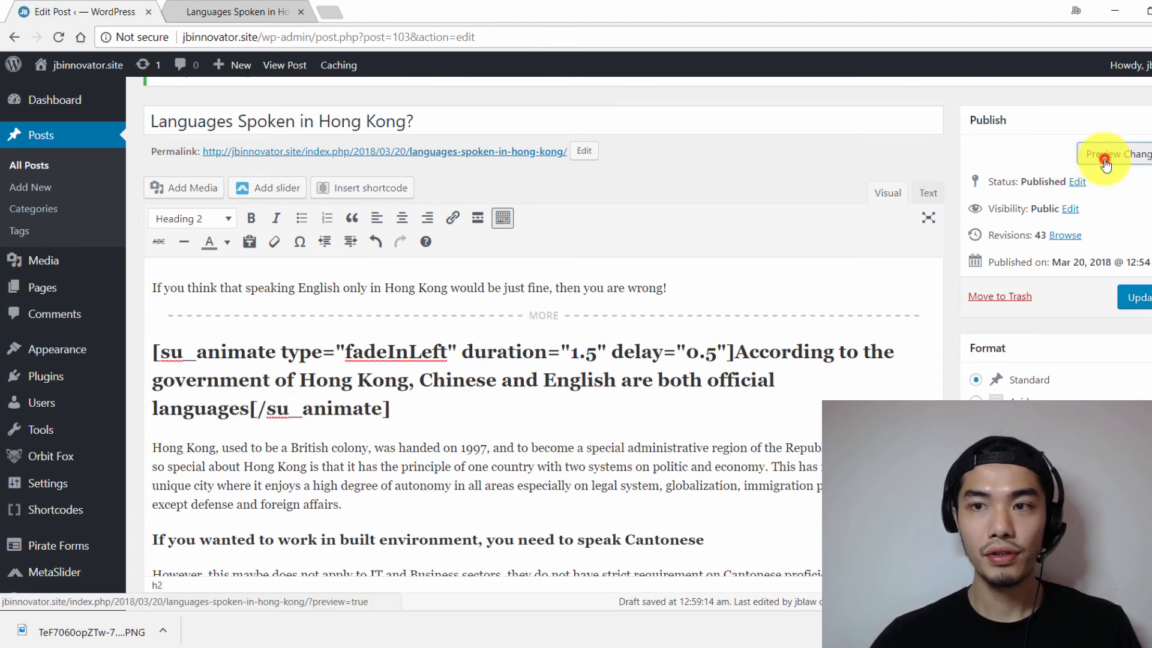
# Step: Preview Changes and scroll down to the pullquote to check the new animations
pyautogui.click(1115, 155)
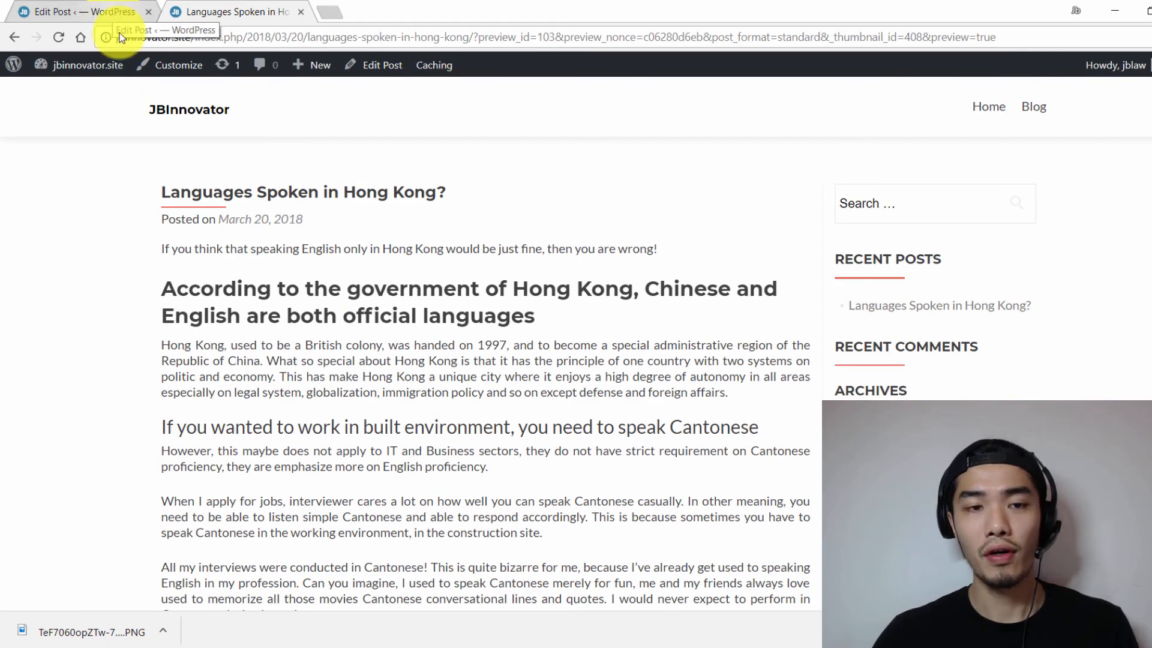
pyautogui.scroll(-3)
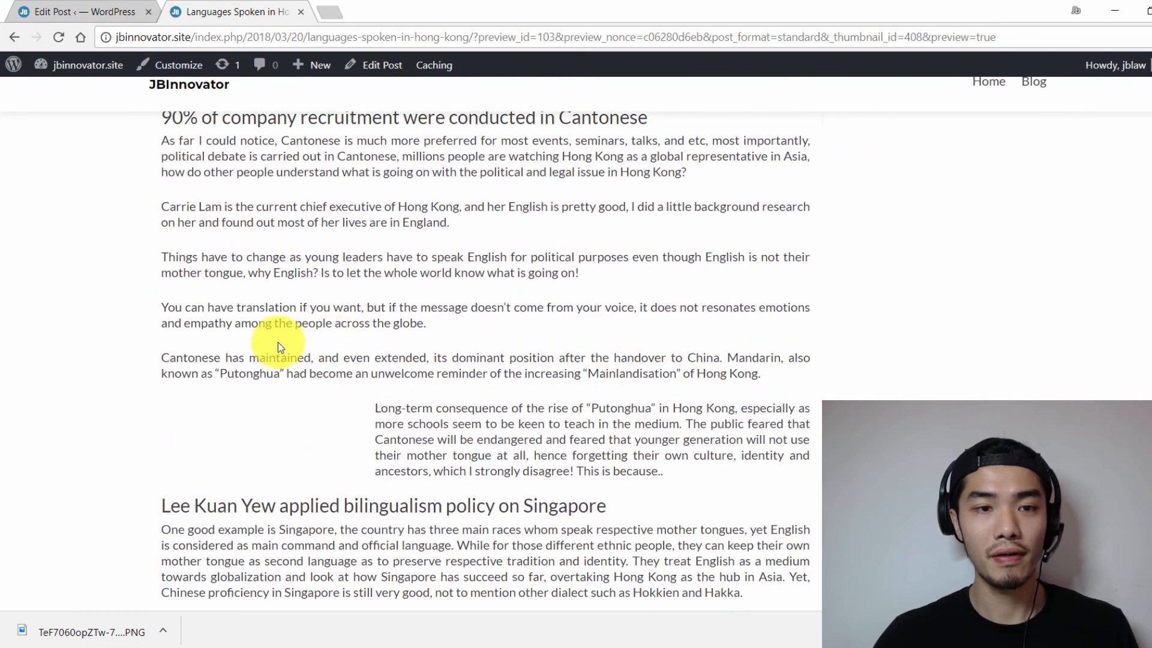